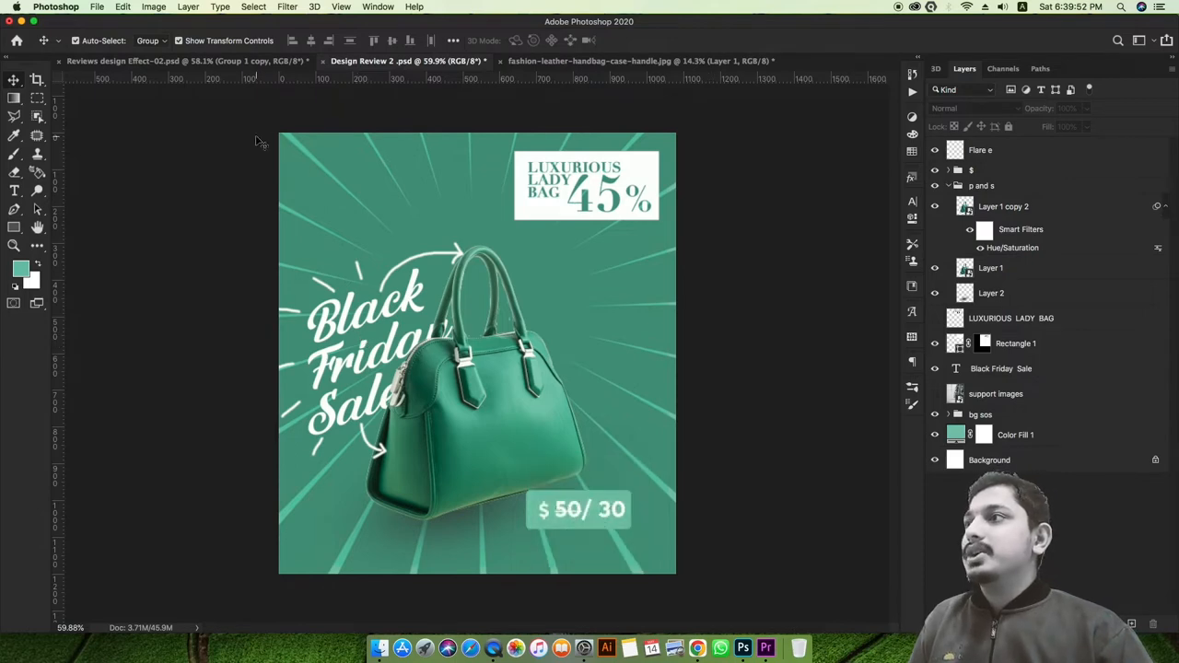
Bring the Reviews design Effect-02 poster to the front and expand Group 1's layers.
click(184, 61)
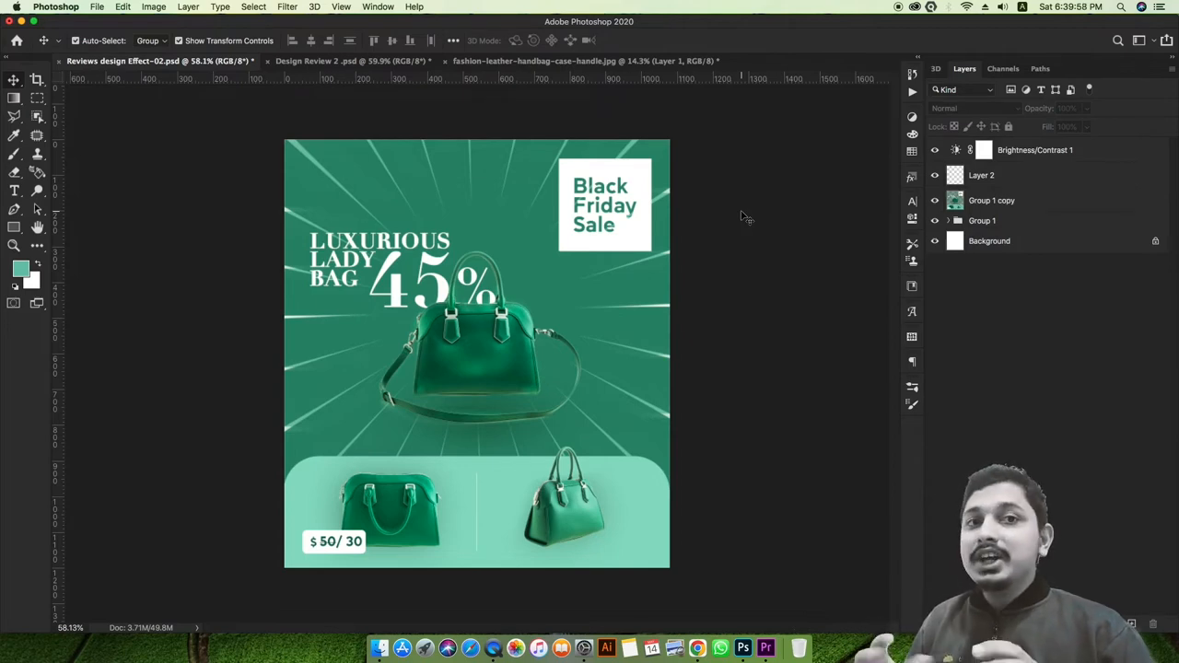
click(350, 61)
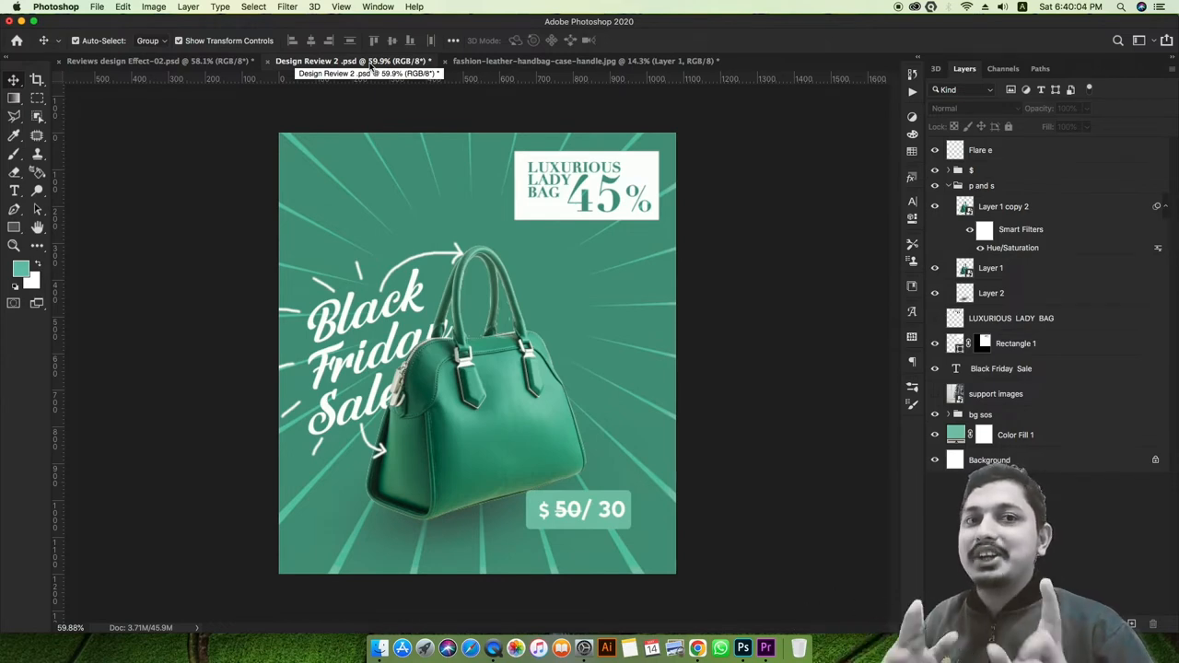
click(157, 61)
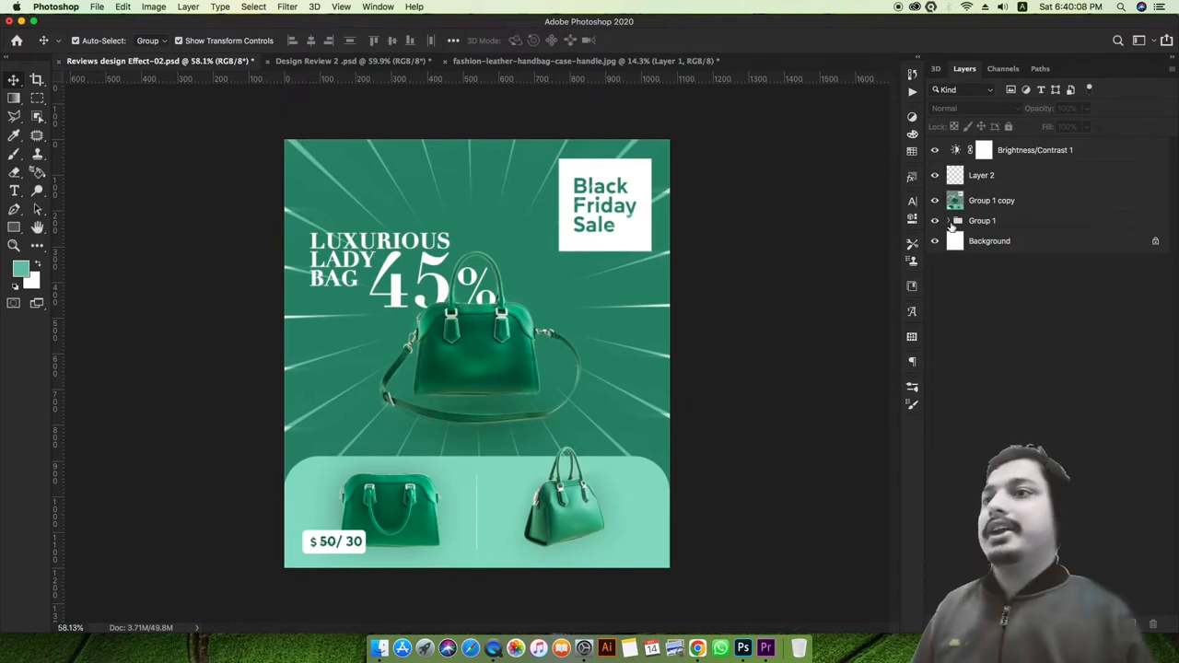
click(946, 220)
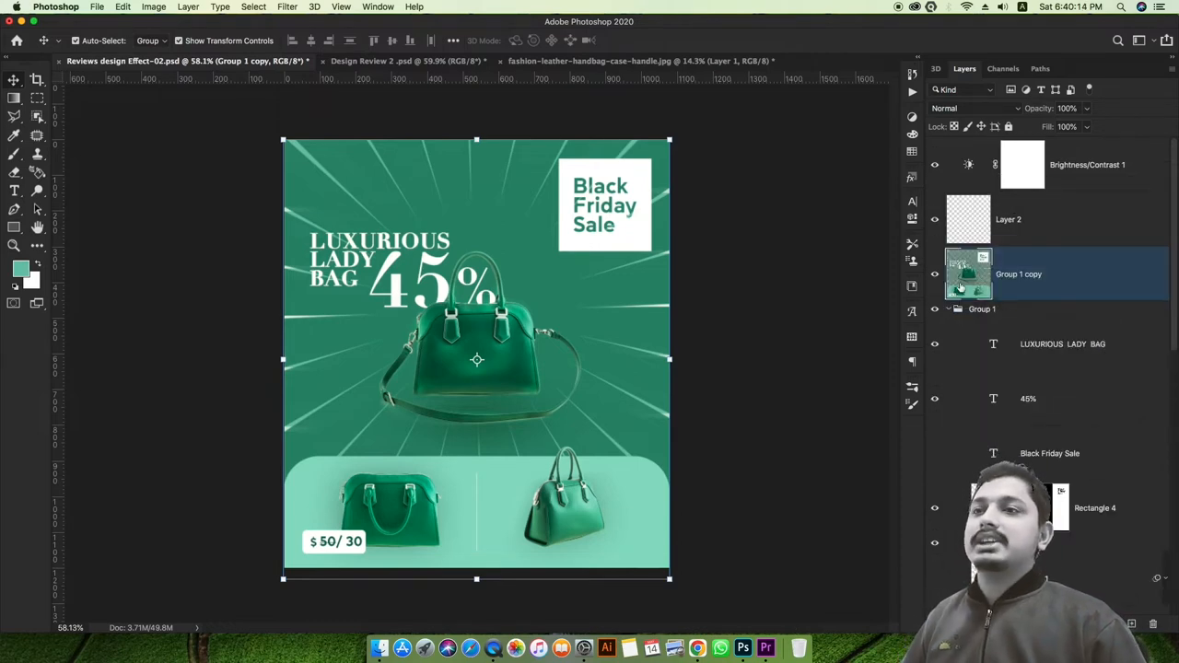
Switch the Layers panel to Medium Thumbnails and select a layer in the list.
right_click(968, 274)
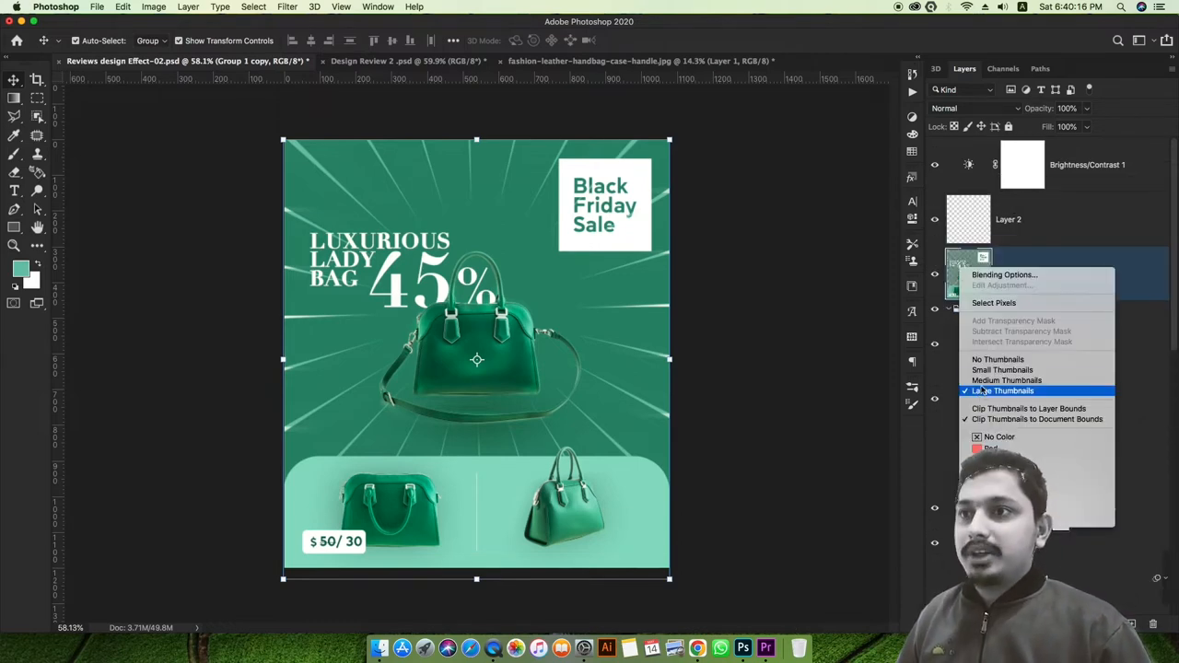
click(1003, 390)
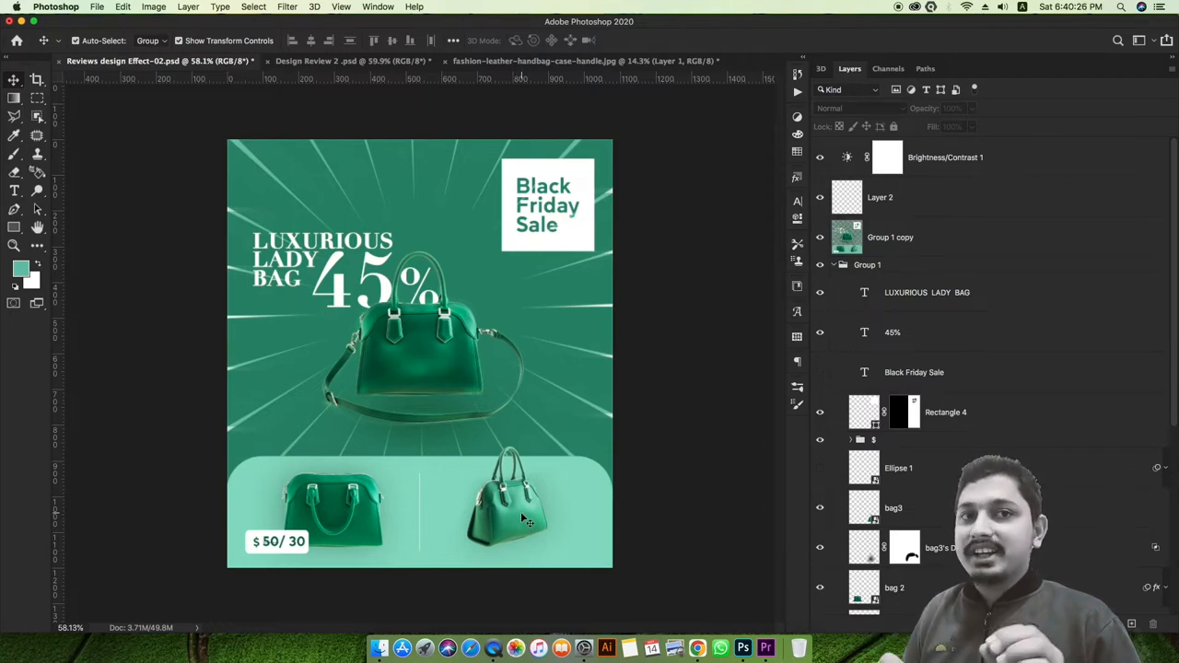
mouse_move(304, 539)
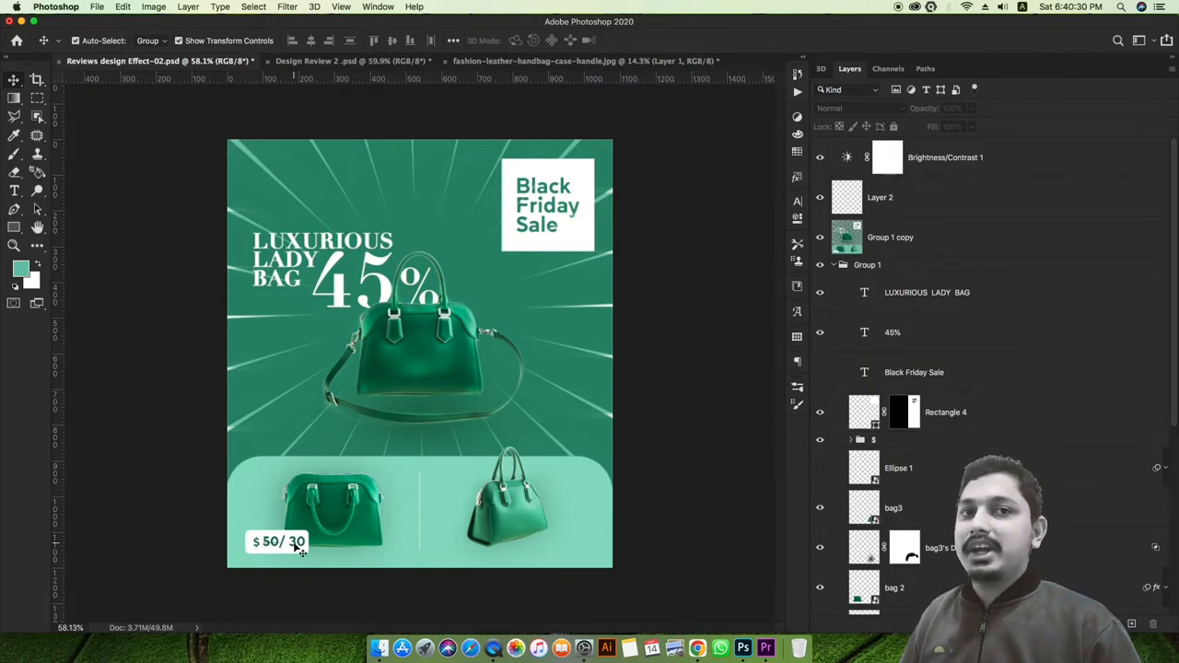
click(890, 236)
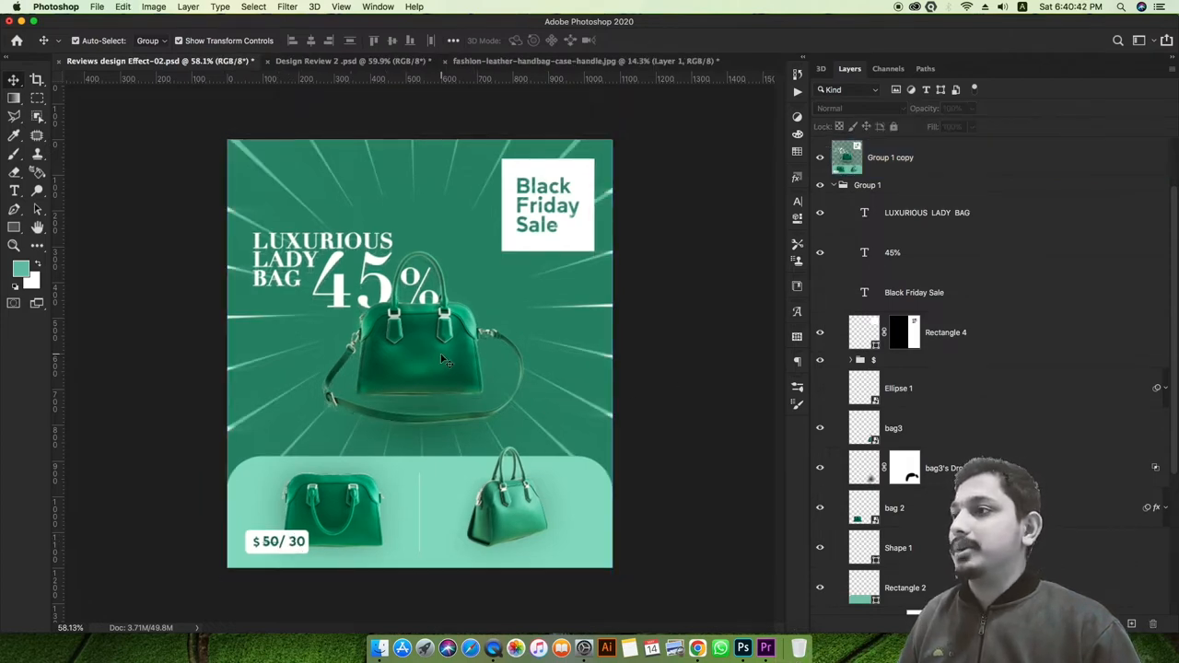
mouse_move(656, 456)
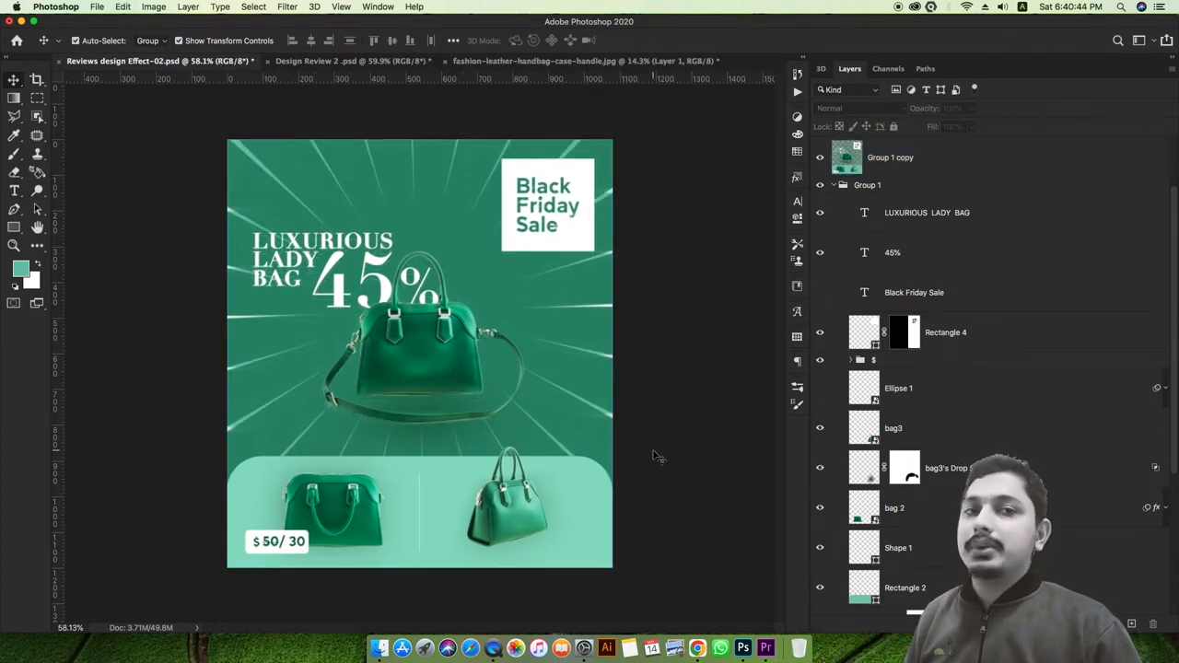
Bring up Design Review 2 to view its smart filter, text and fill layers.
click(348, 61)
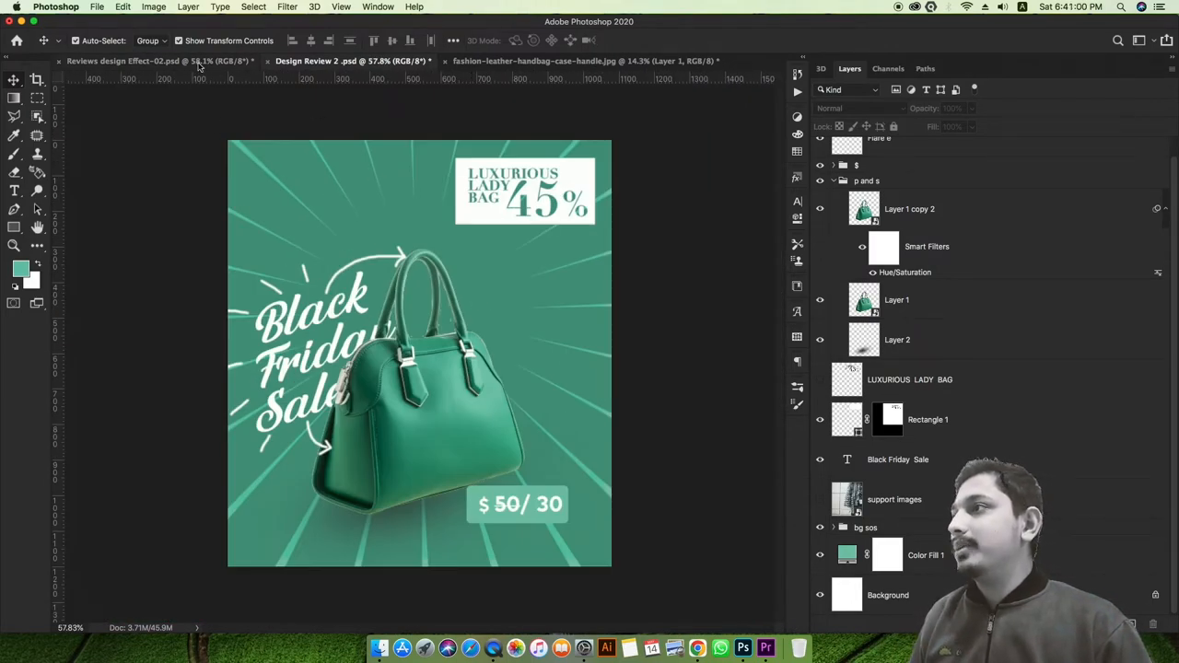
Click the Reviews design Effect-02.psd tab to return to that poster.
click(152, 61)
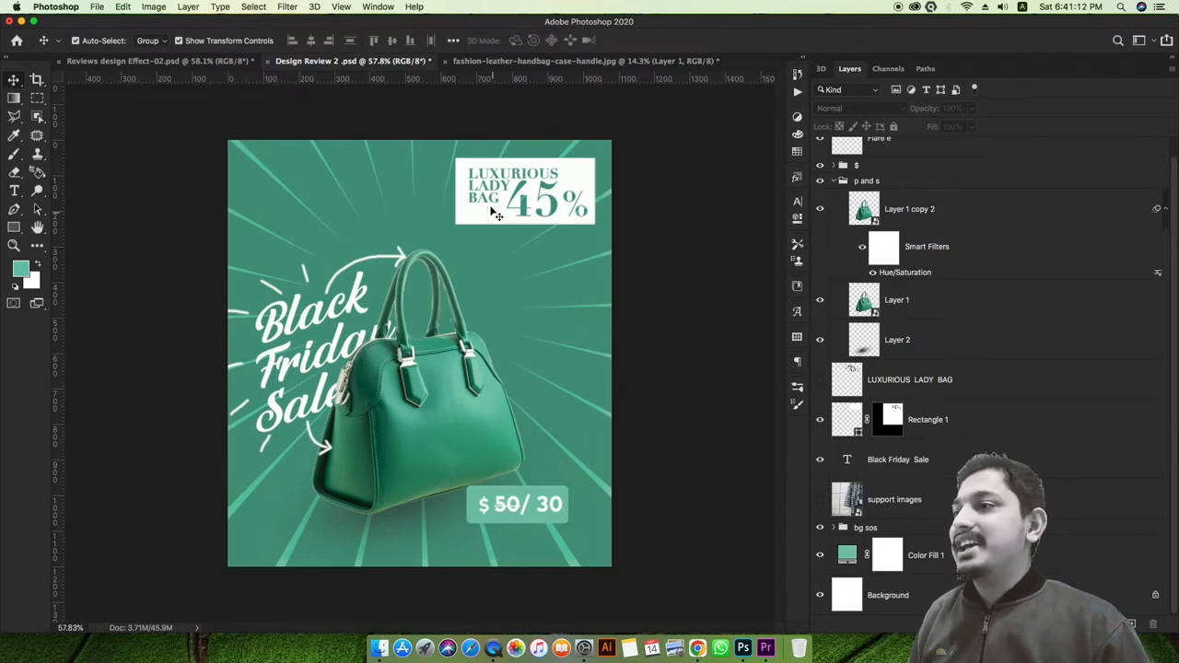
mouse_move(518, 207)
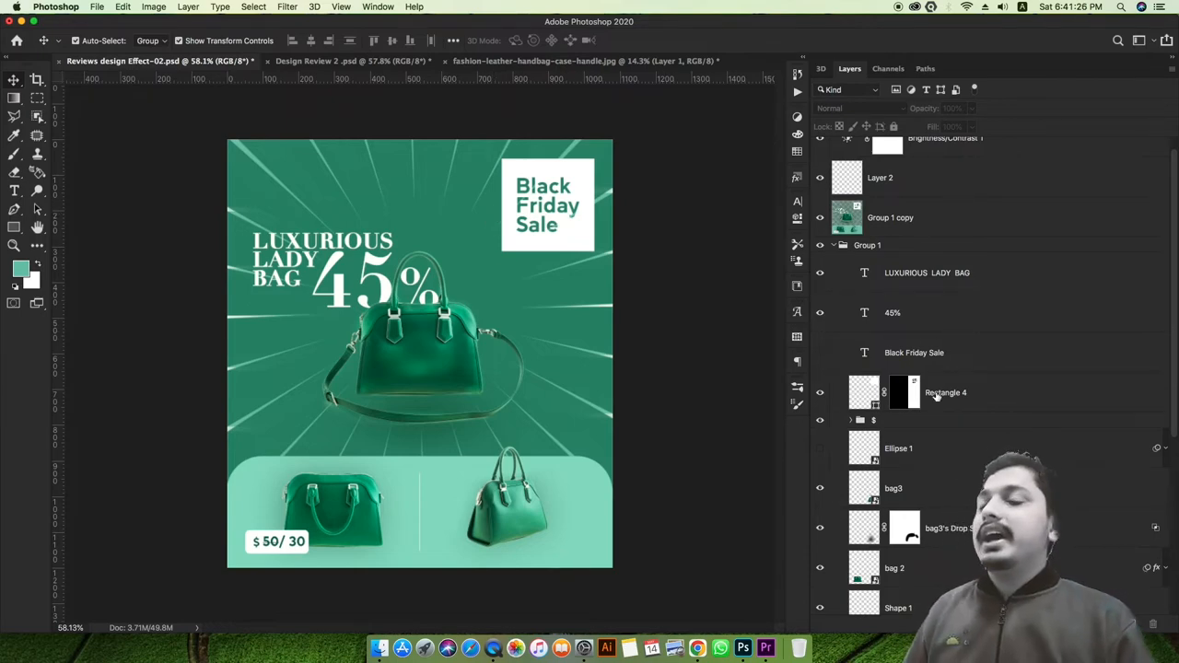
Select the Layer 1 copy texture, bag shadow and Rectangle 2 layers in the Layers panel.
scroll(down, 3)
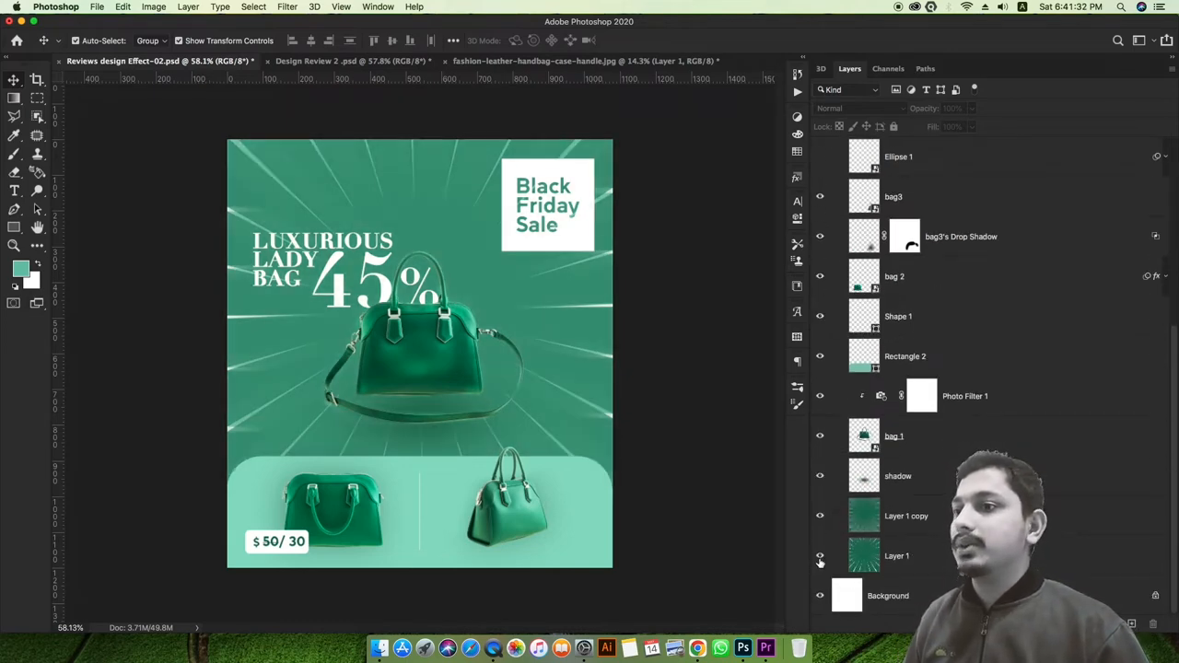
click(906, 515)
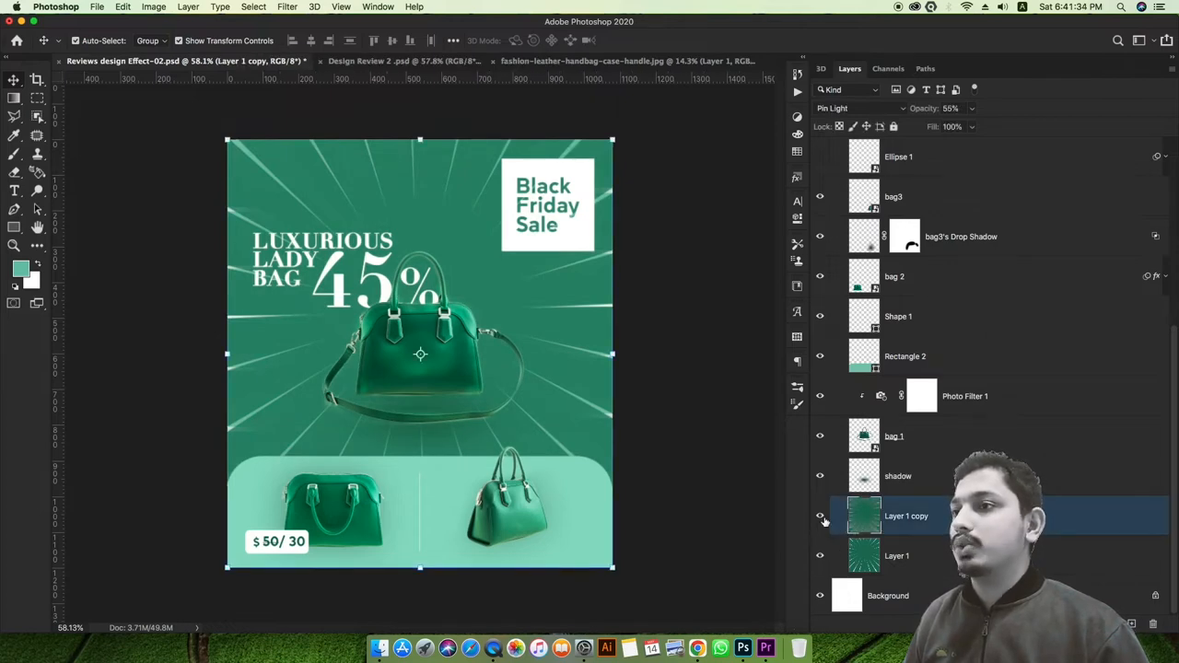
click(898, 475)
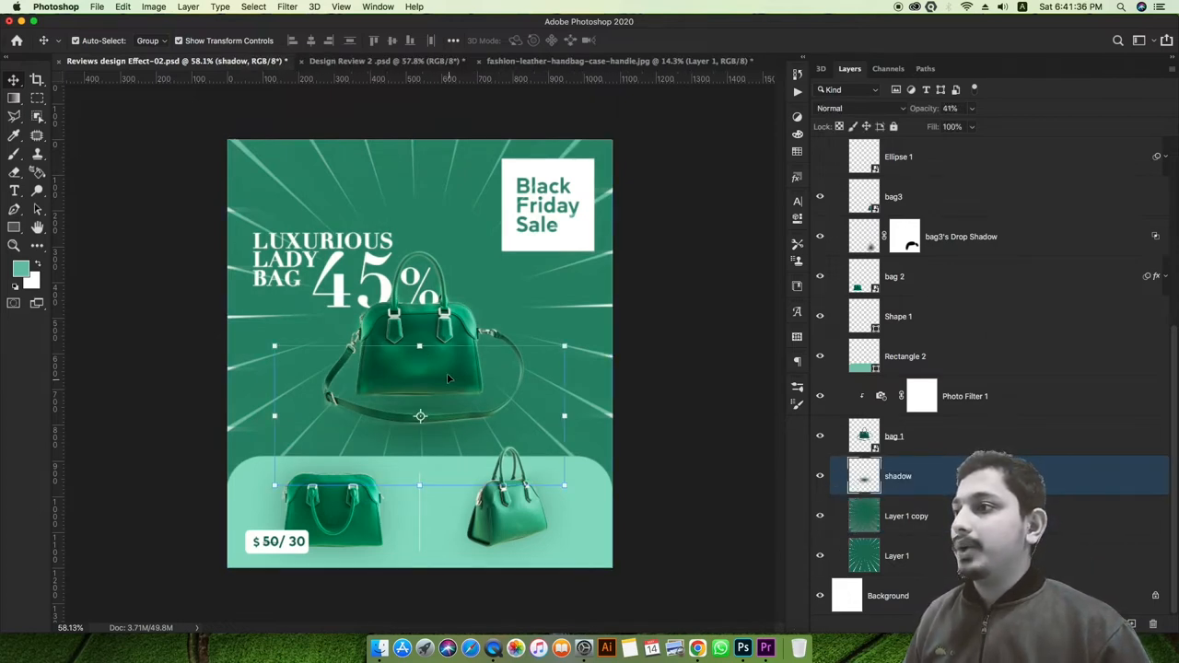
click(893, 436)
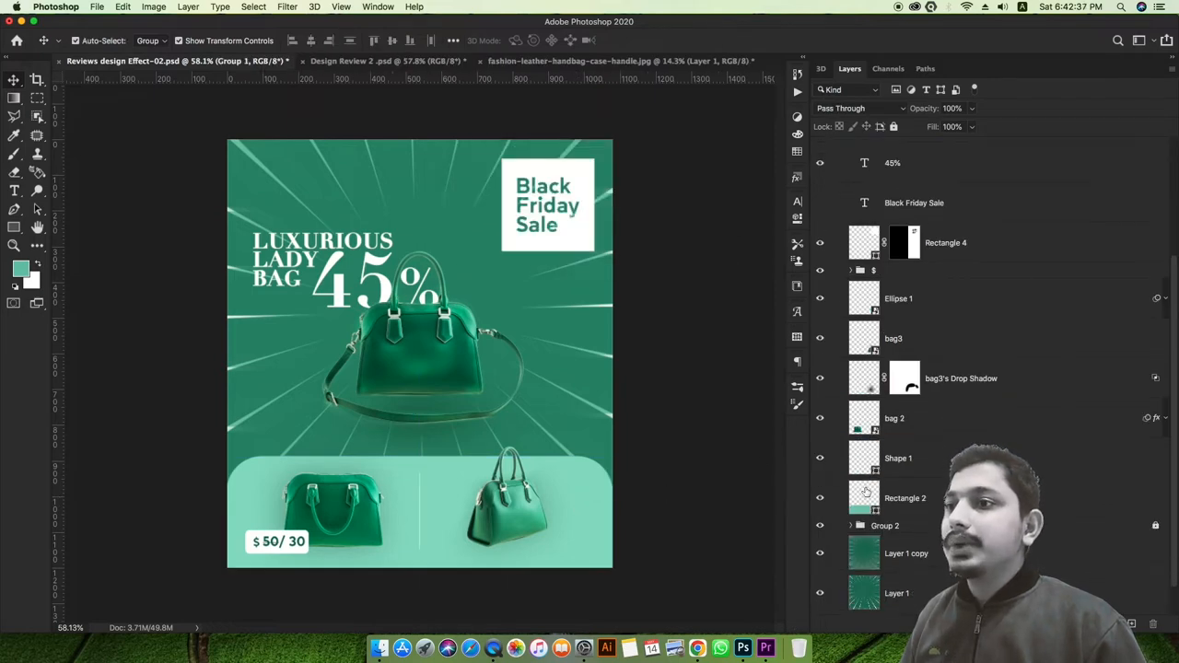
click(904, 497)
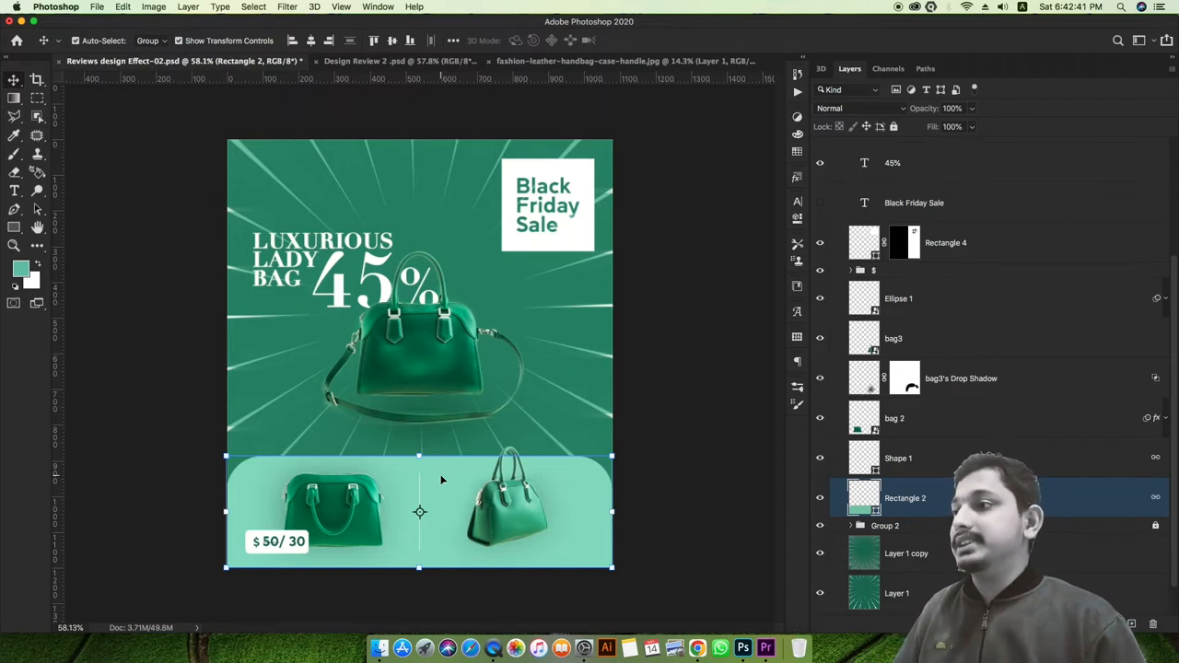
mouse_move(207, 492)
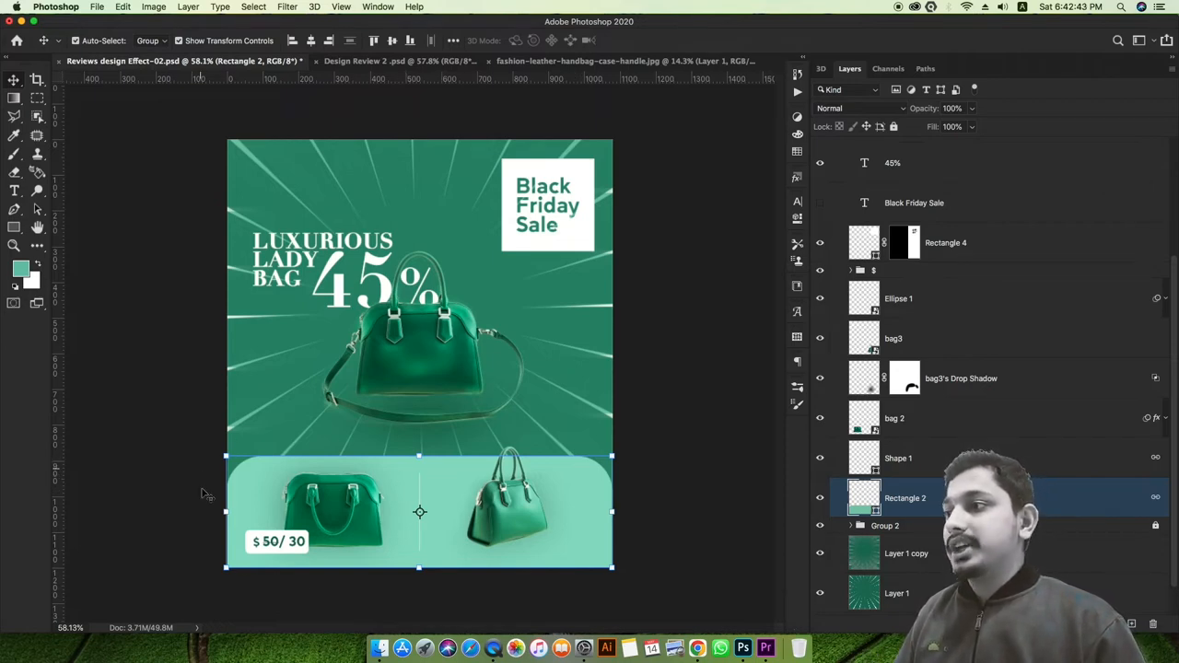
mouse_move(606, 531)
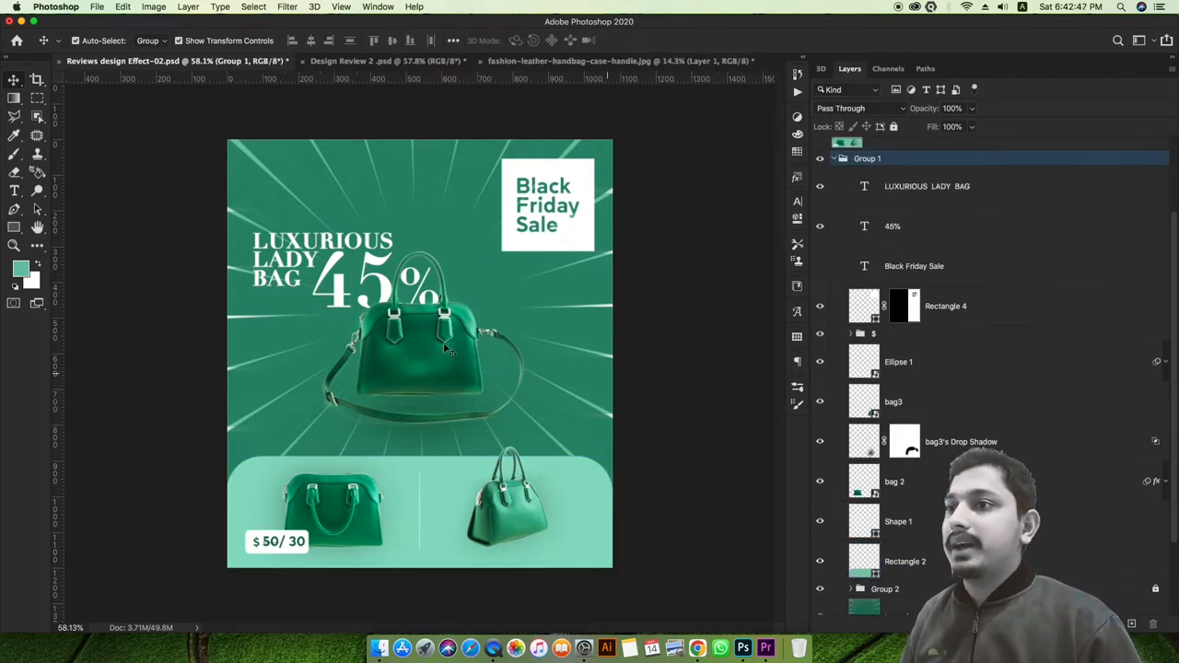
mouse_move(393, 330)
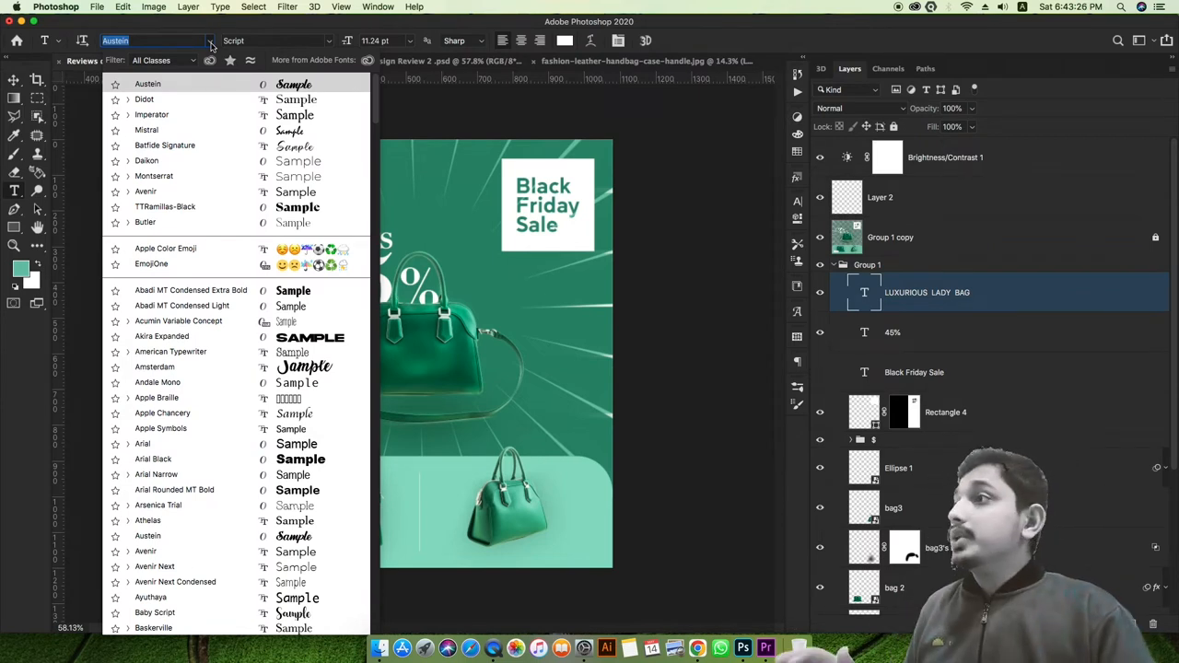
click(147, 84)
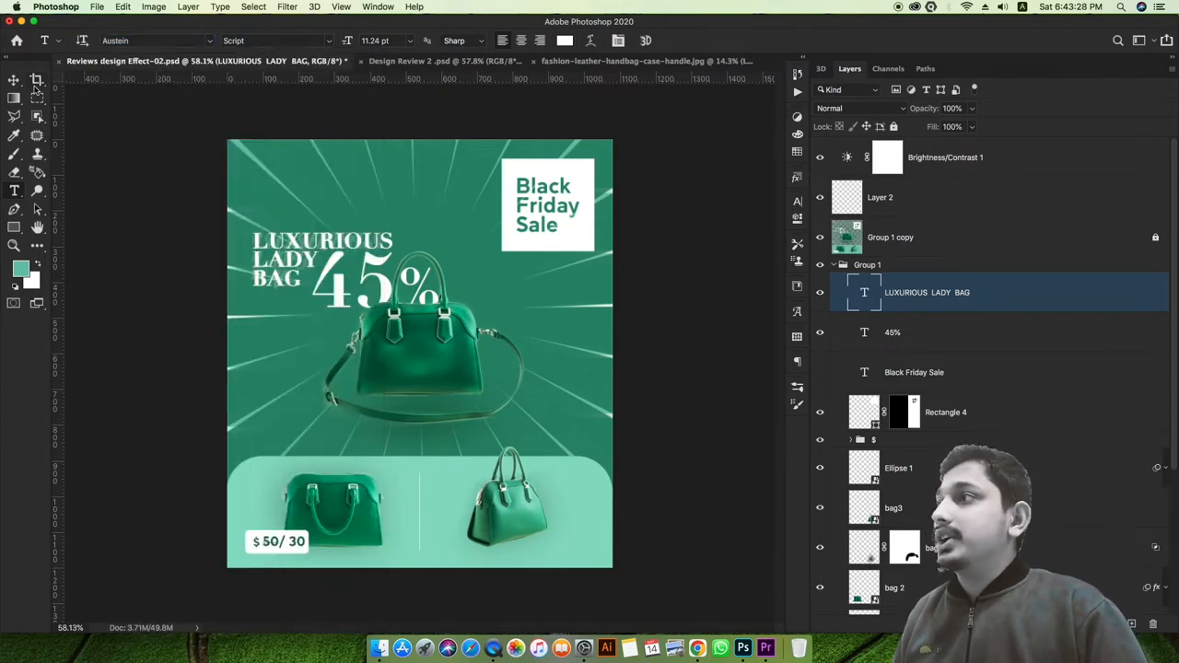
mouse_move(37, 80)
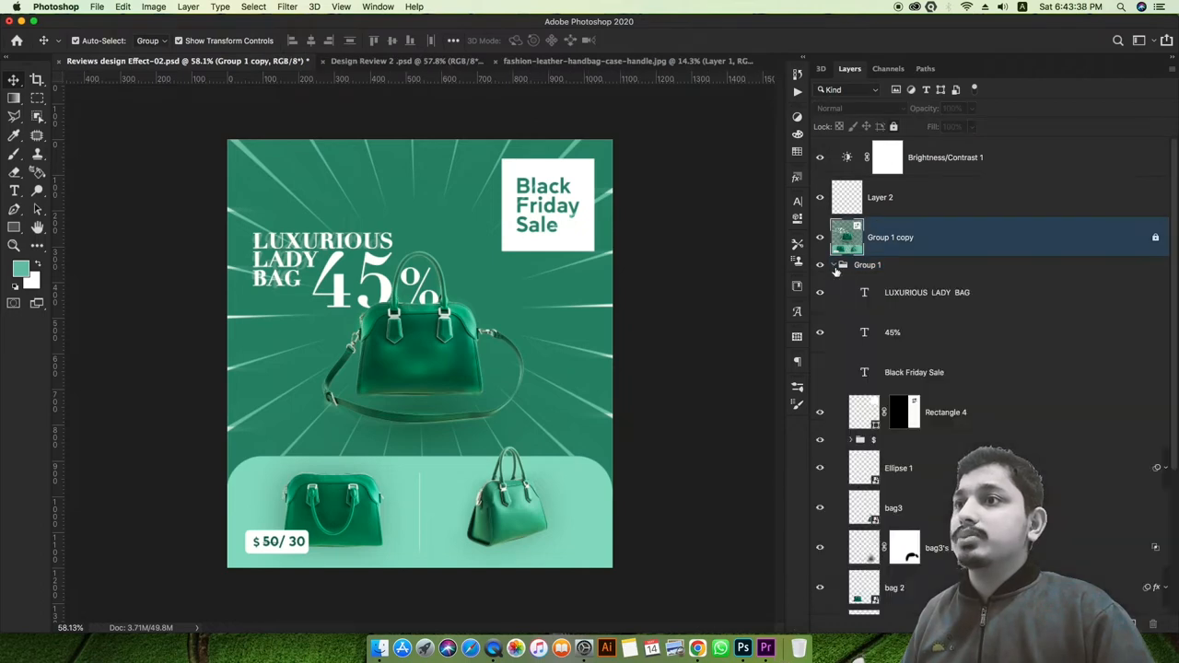
click(834, 265)
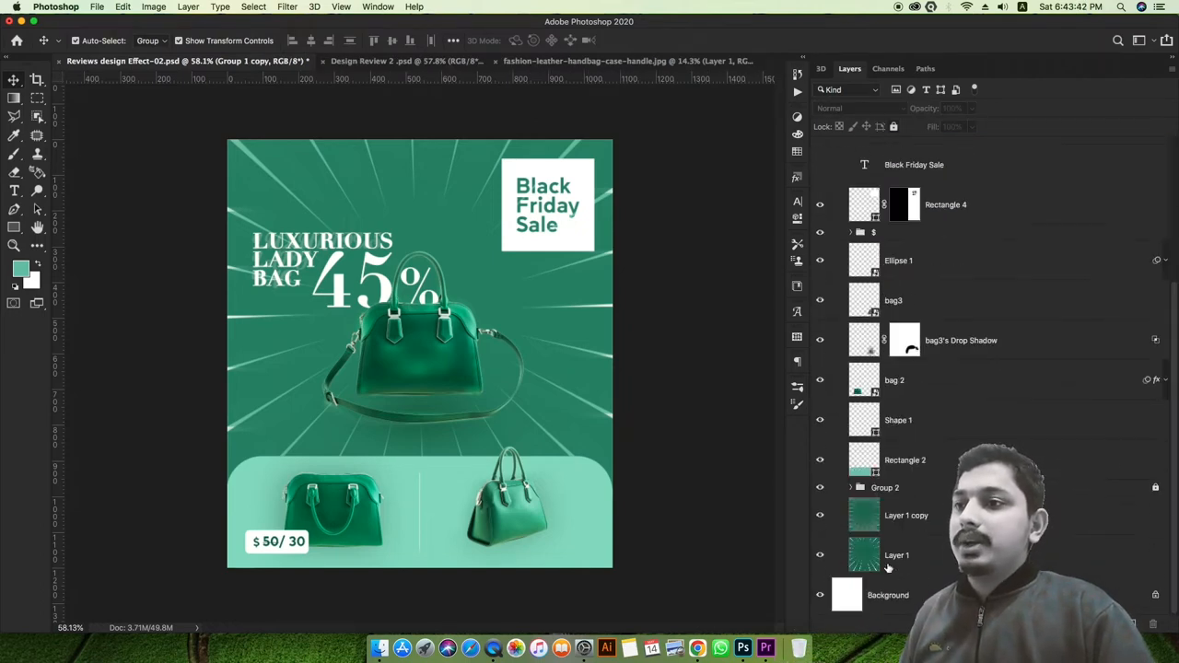
click(906, 515)
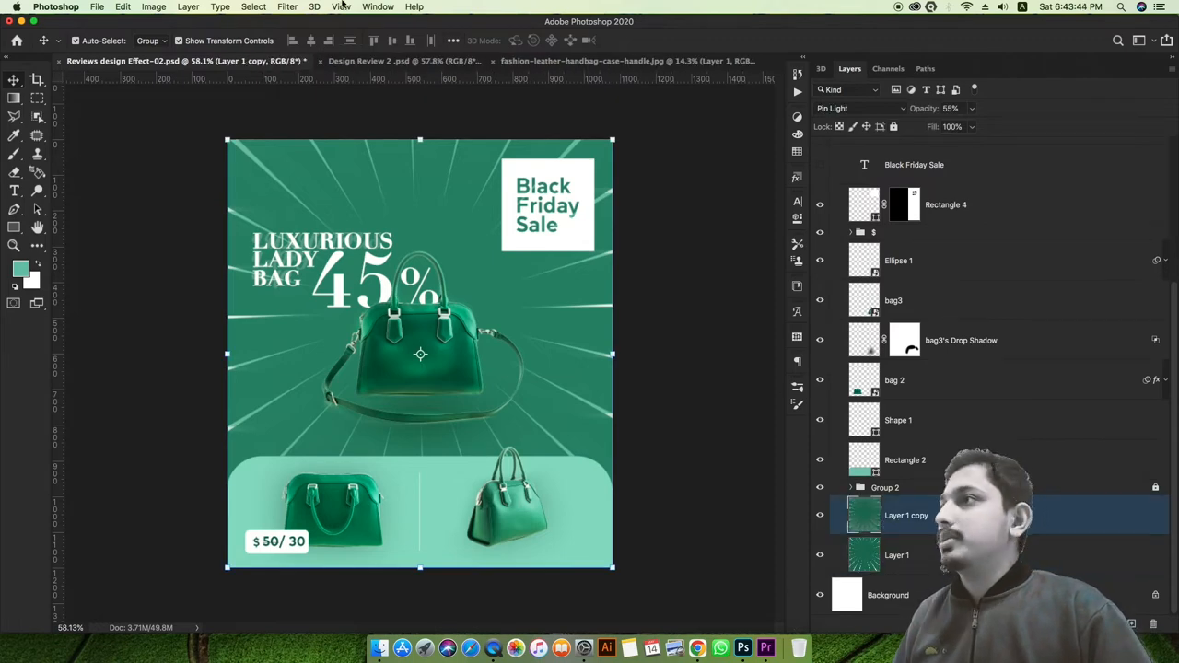
click(287, 7)
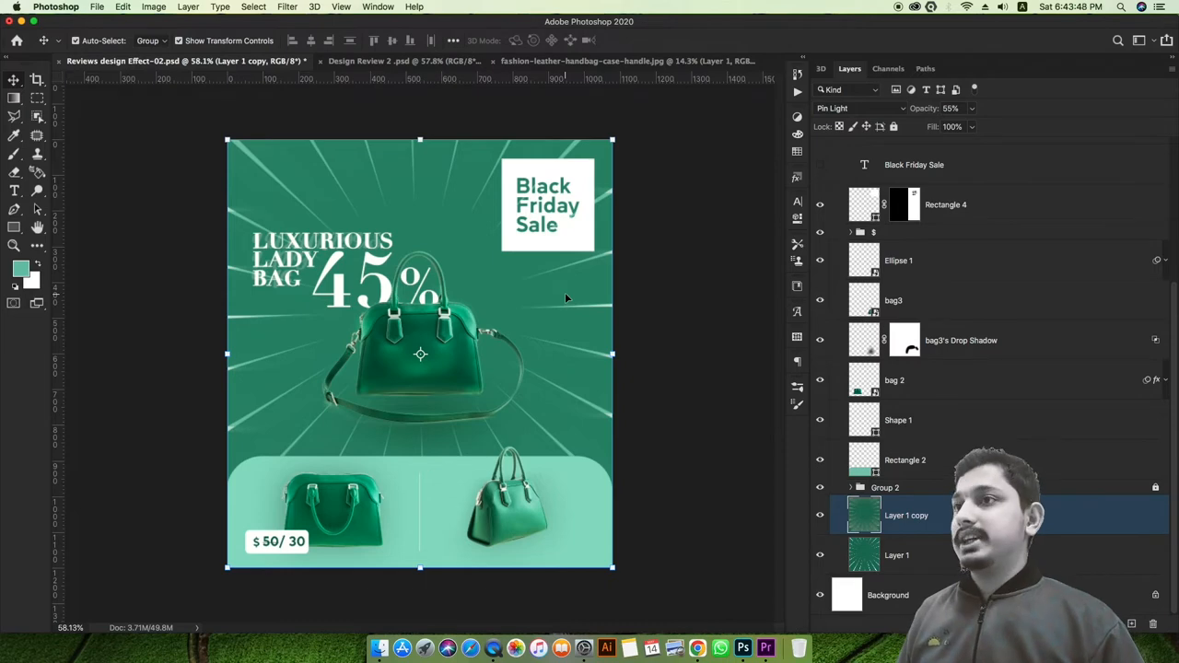
mouse_move(737, 290)
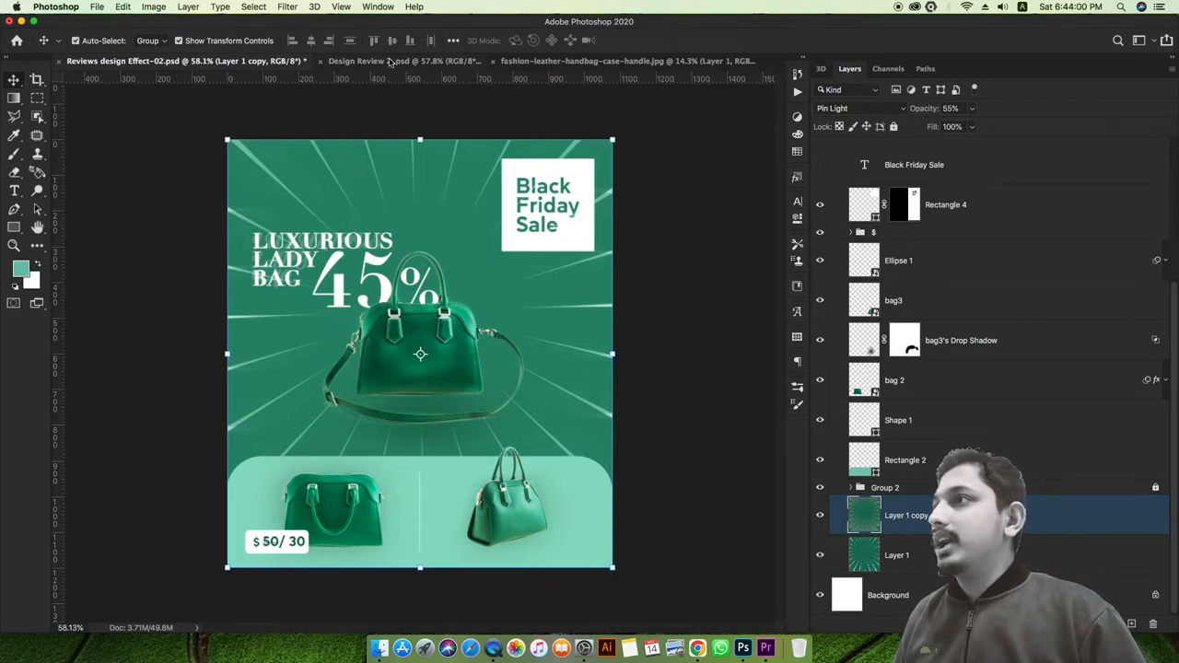
Bring up Design Review 2 and select its $ price tag group.
click(405, 61)
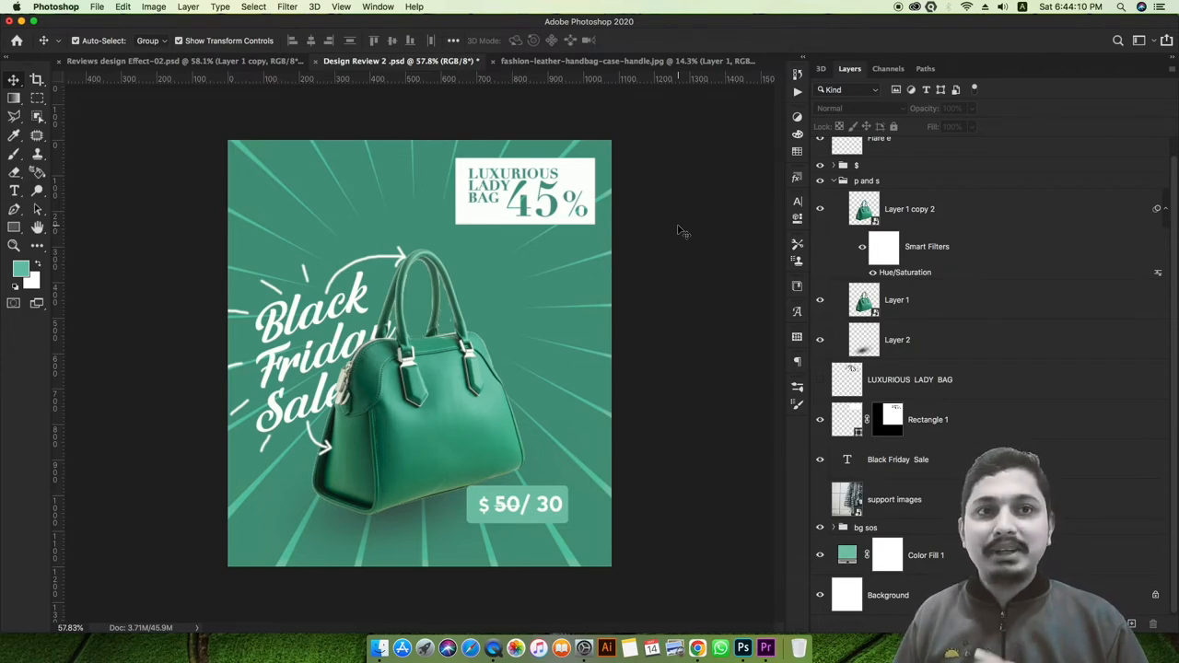
mouse_move(598, 313)
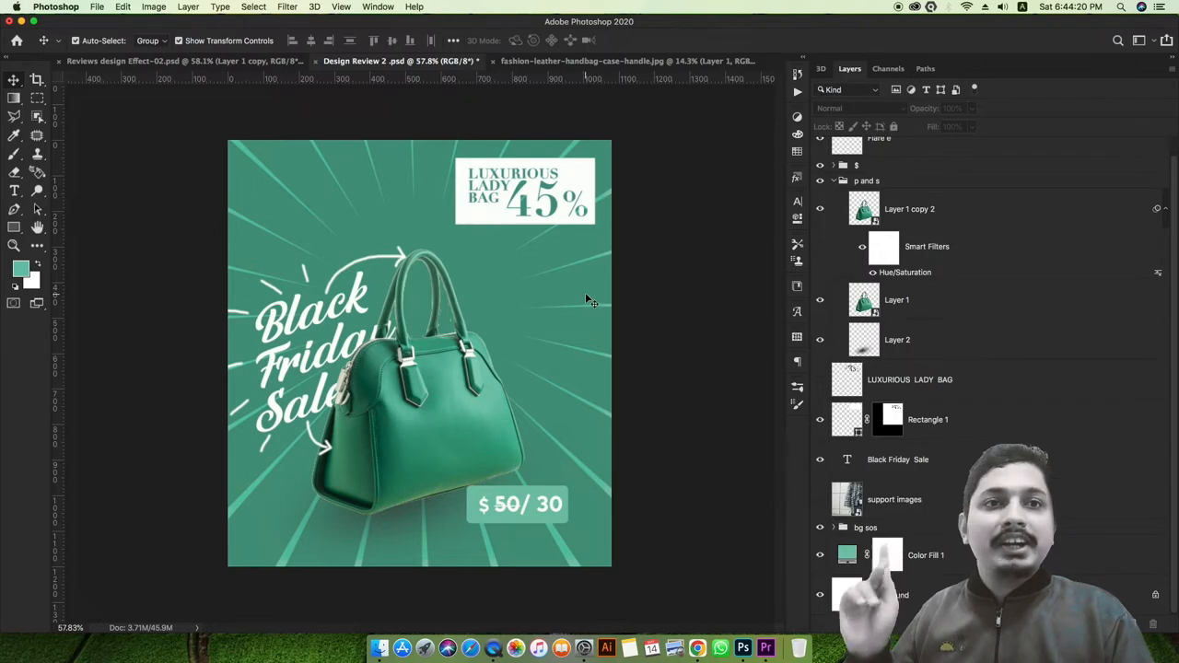
click(138, 60)
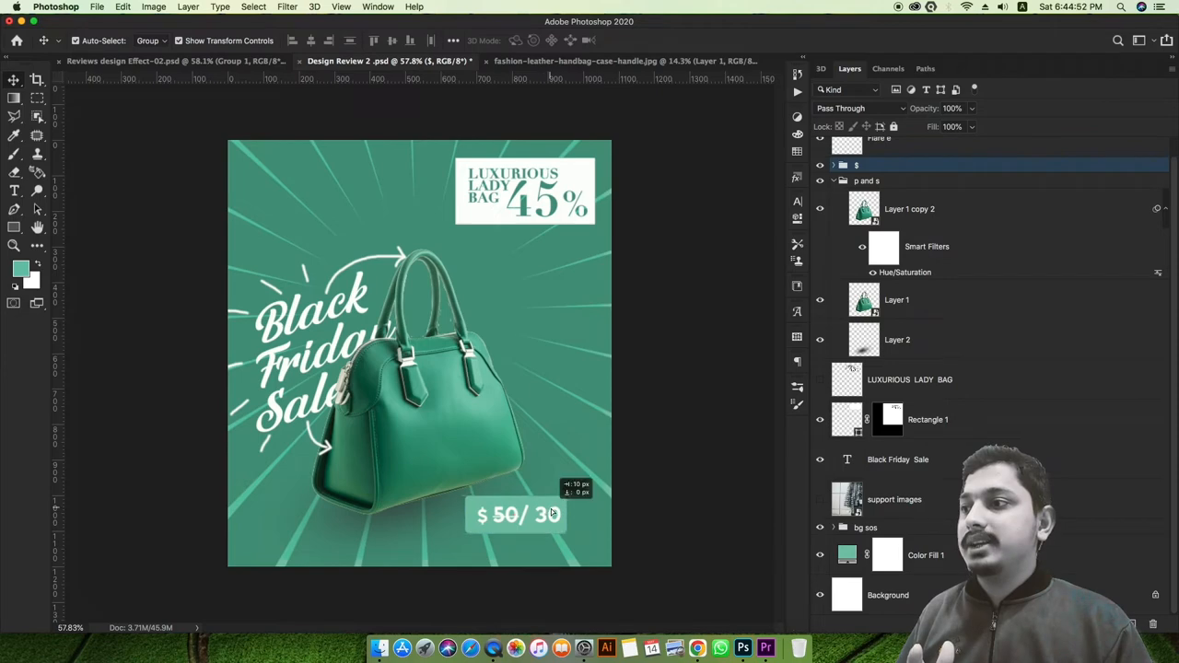
Drag the $ 50/30 price tag group toward the poster's bottom-right corner.
drag(516, 514, 538, 524)
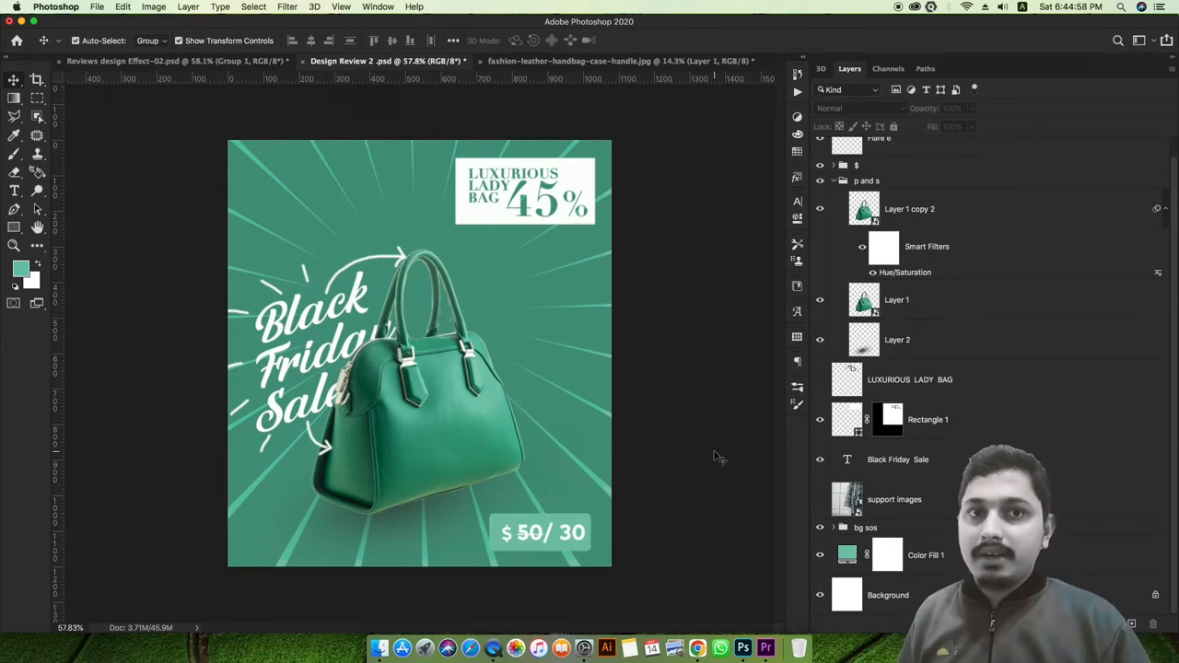
mouse_move(767, 482)
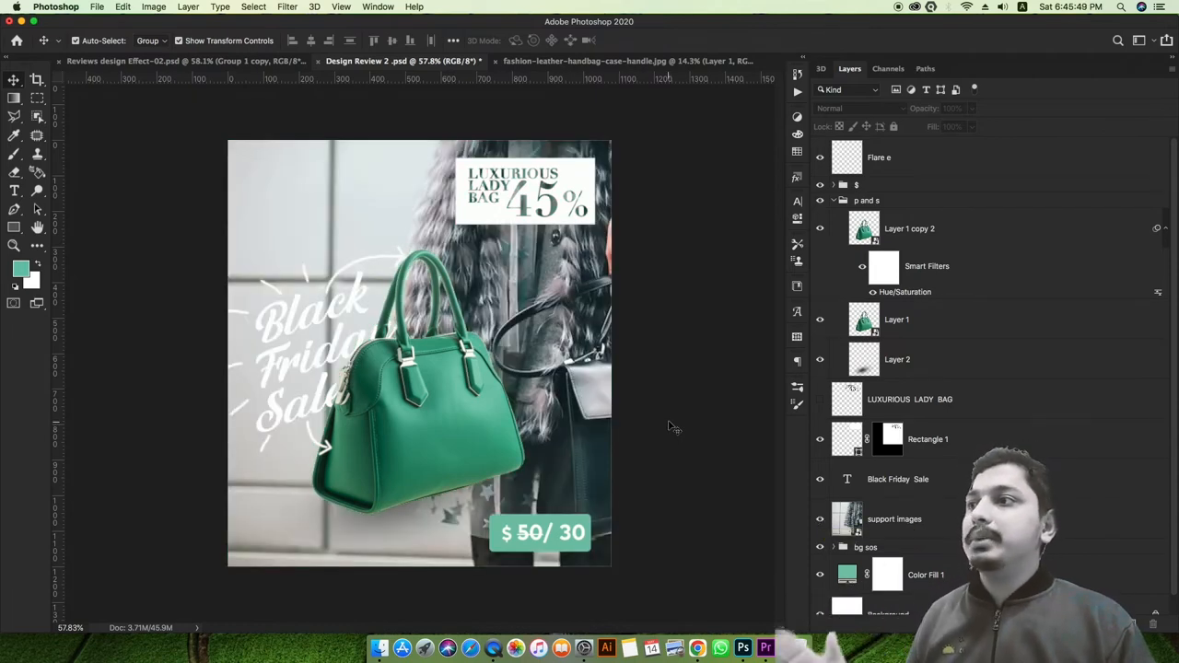
Preview blend modes on the support images layer, reset it to Normal, and hide it.
click(894, 518)
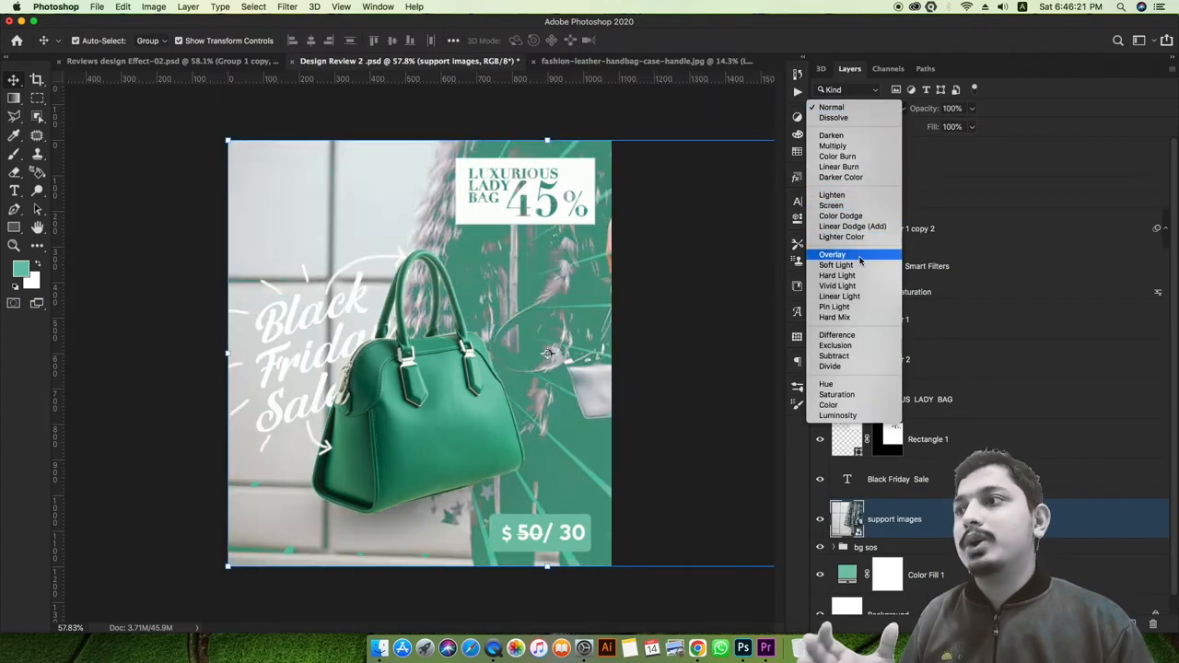
click(837, 285)
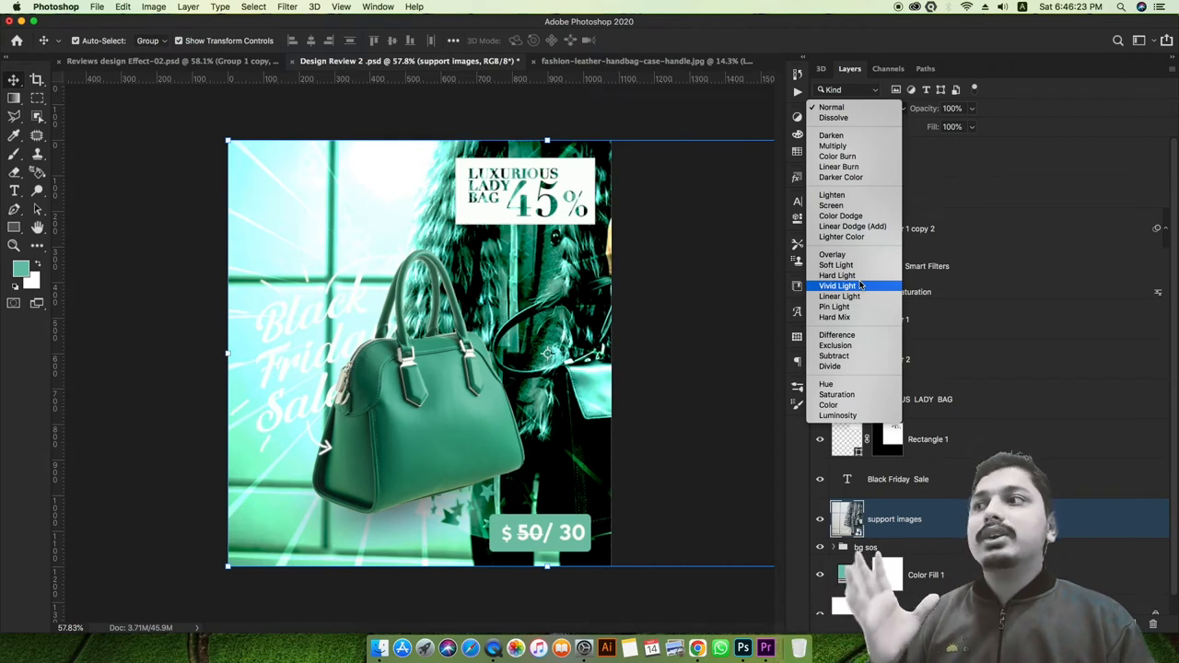
click(831, 106)
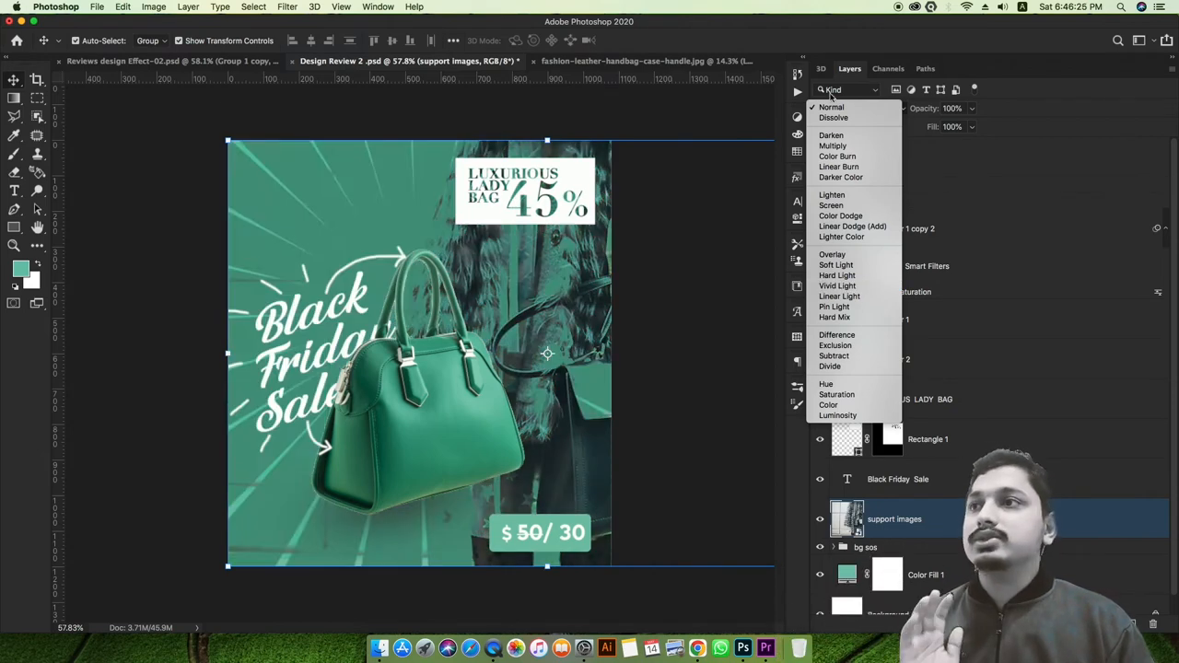
click(831, 107)
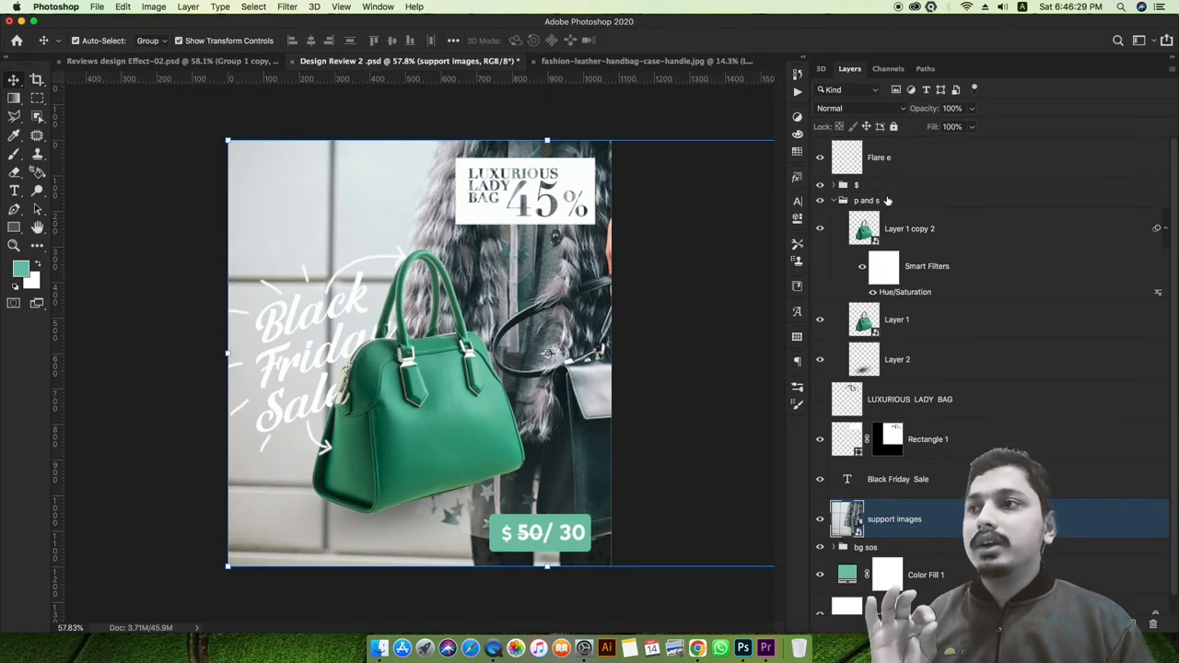
click(819, 518)
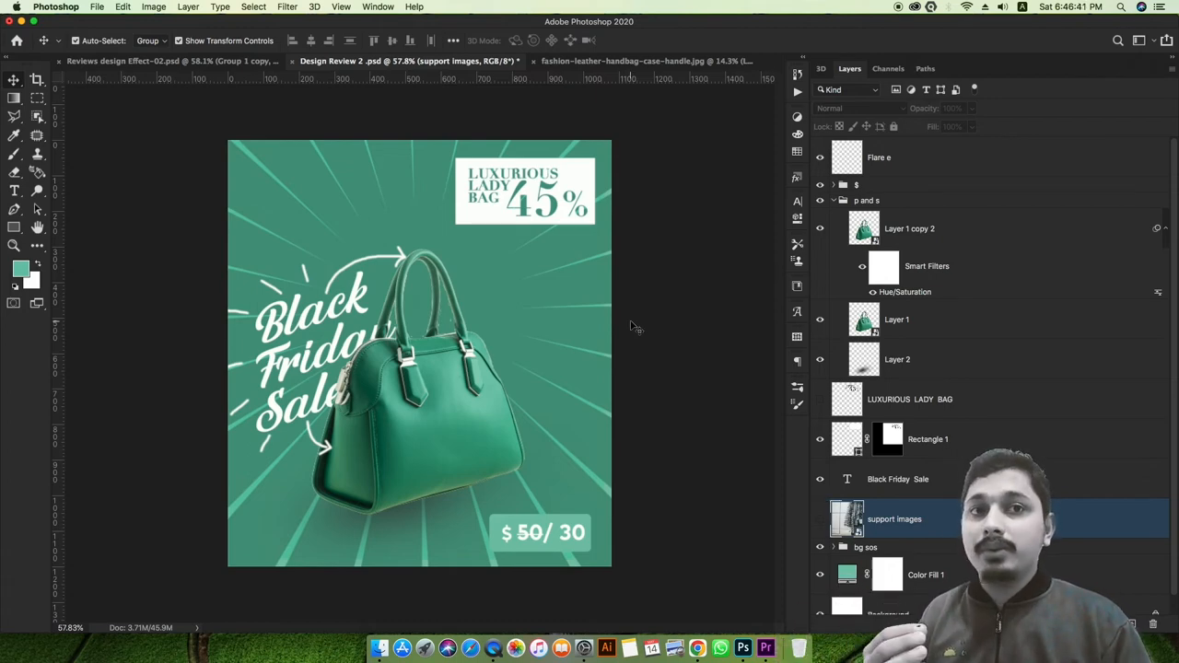
mouse_move(613, 210)
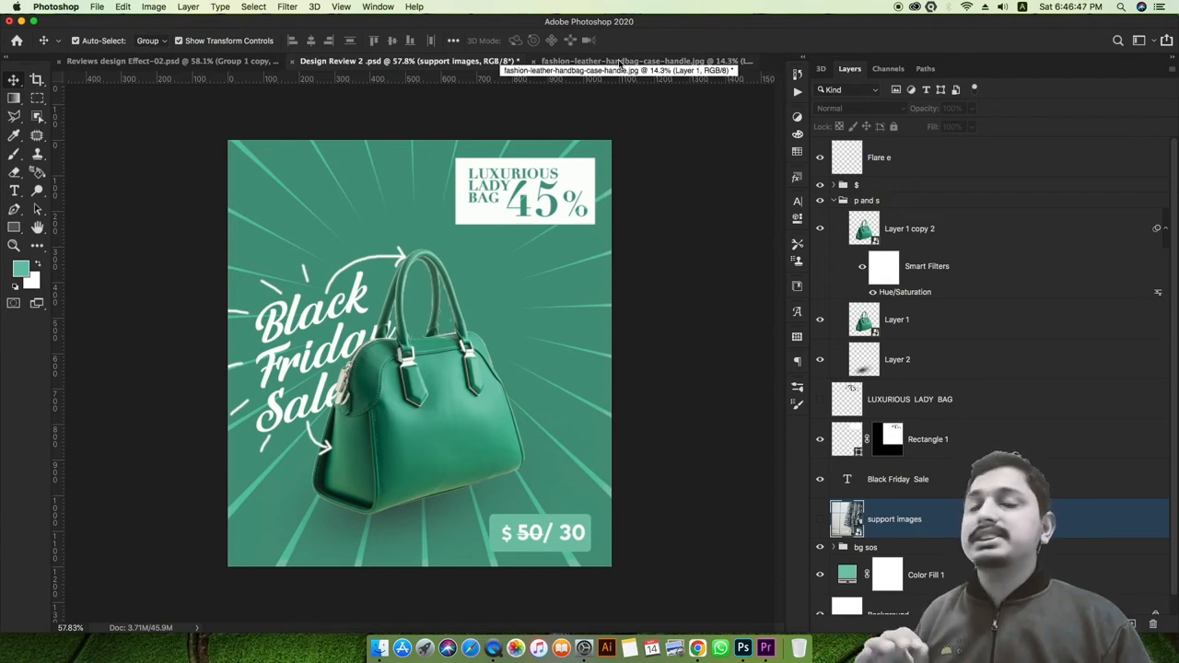
Glance at the handbag jpg, then return to the Reviews design Effect-02 poster.
click(617, 61)
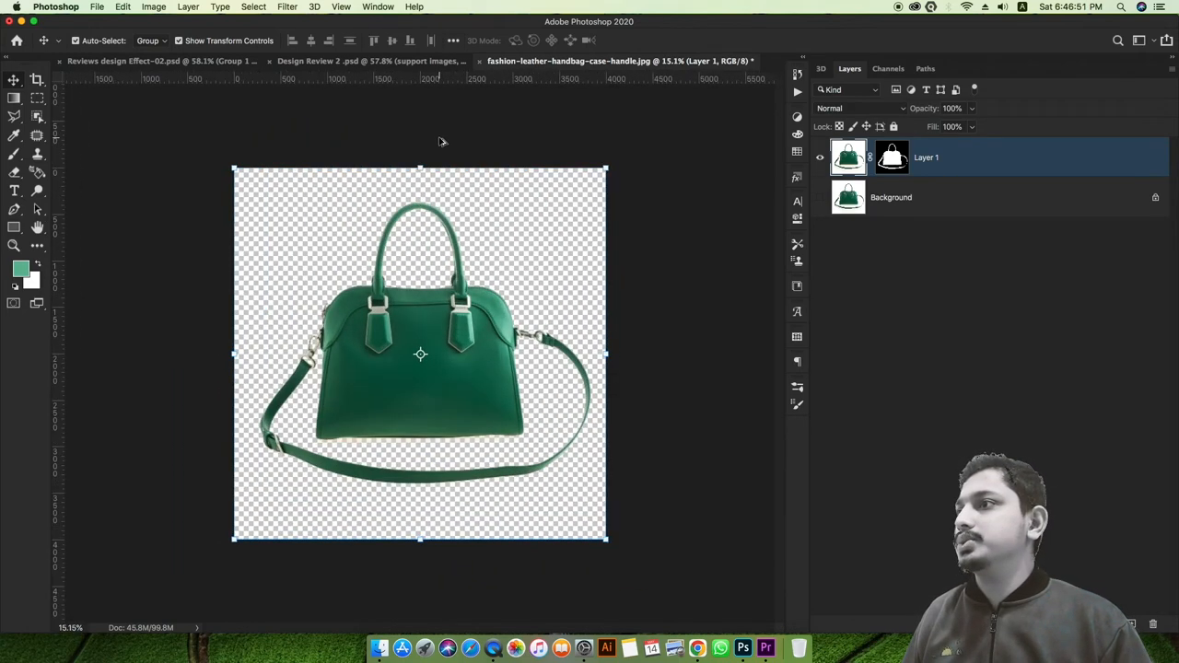
click(368, 61)
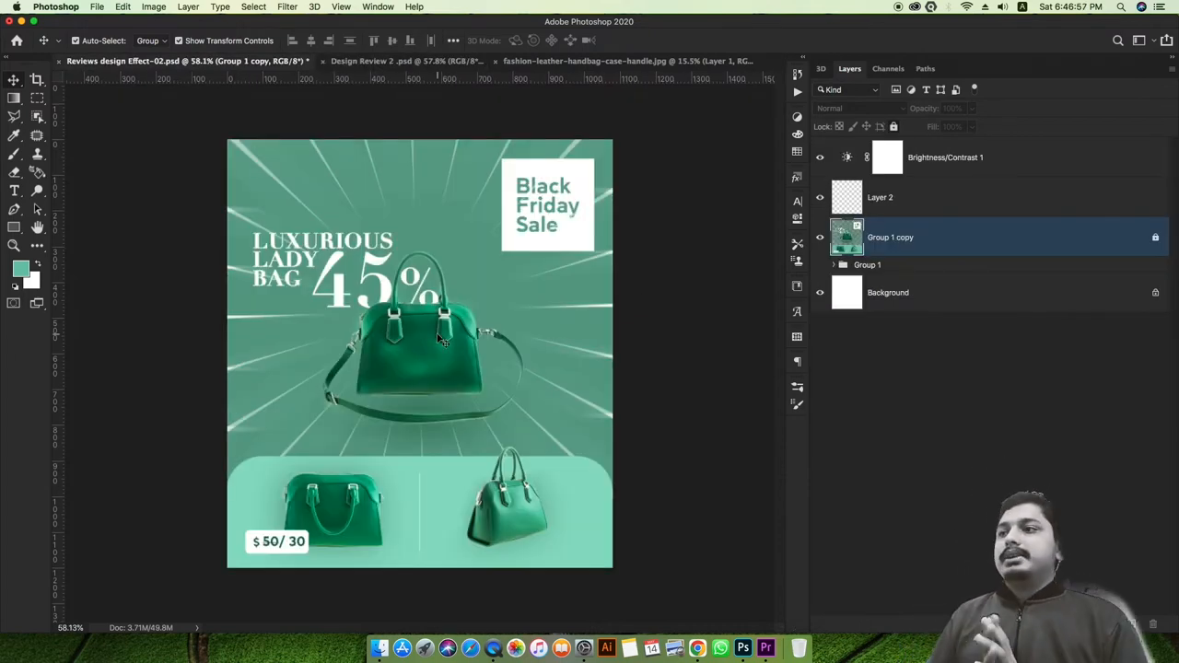
mouse_move(468, 301)
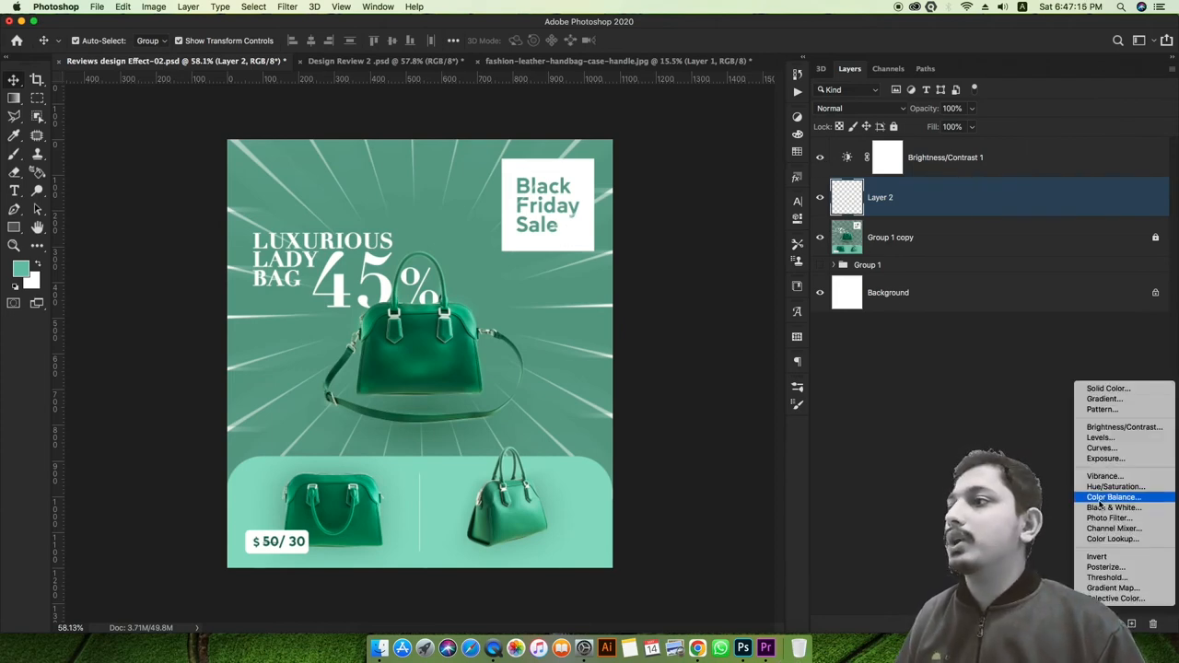
Add a Color Balance layer and nudge its Magenta–Green midtone slider toward green, then magenta.
click(1114, 497)
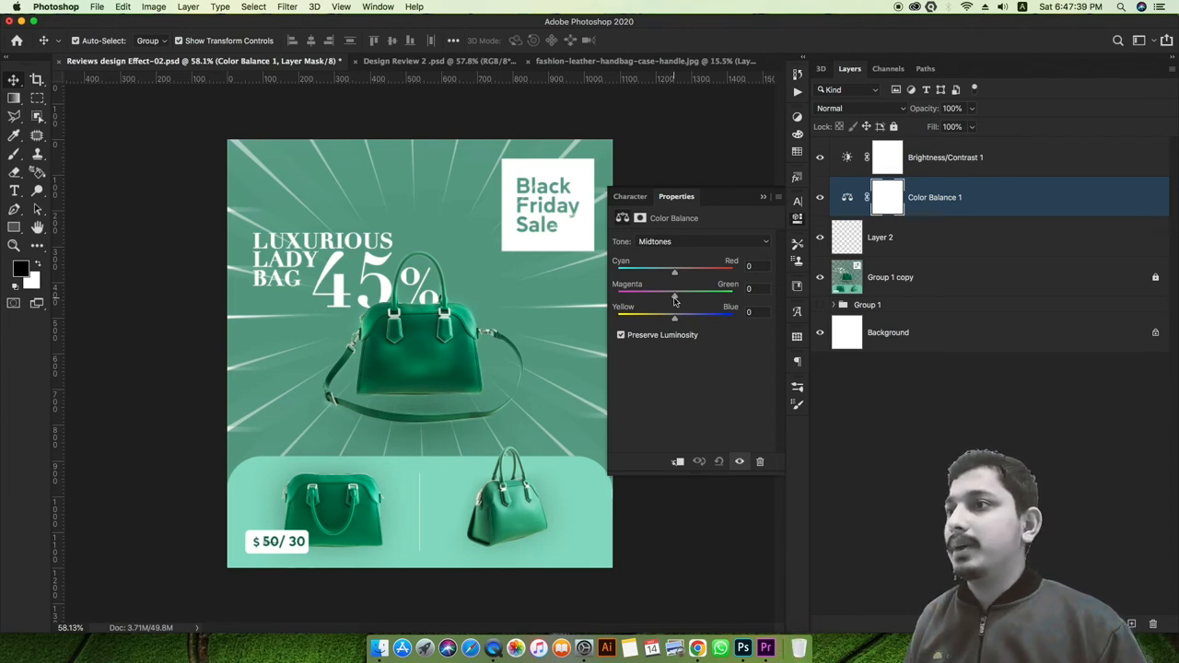
drag(674, 297, 691, 297)
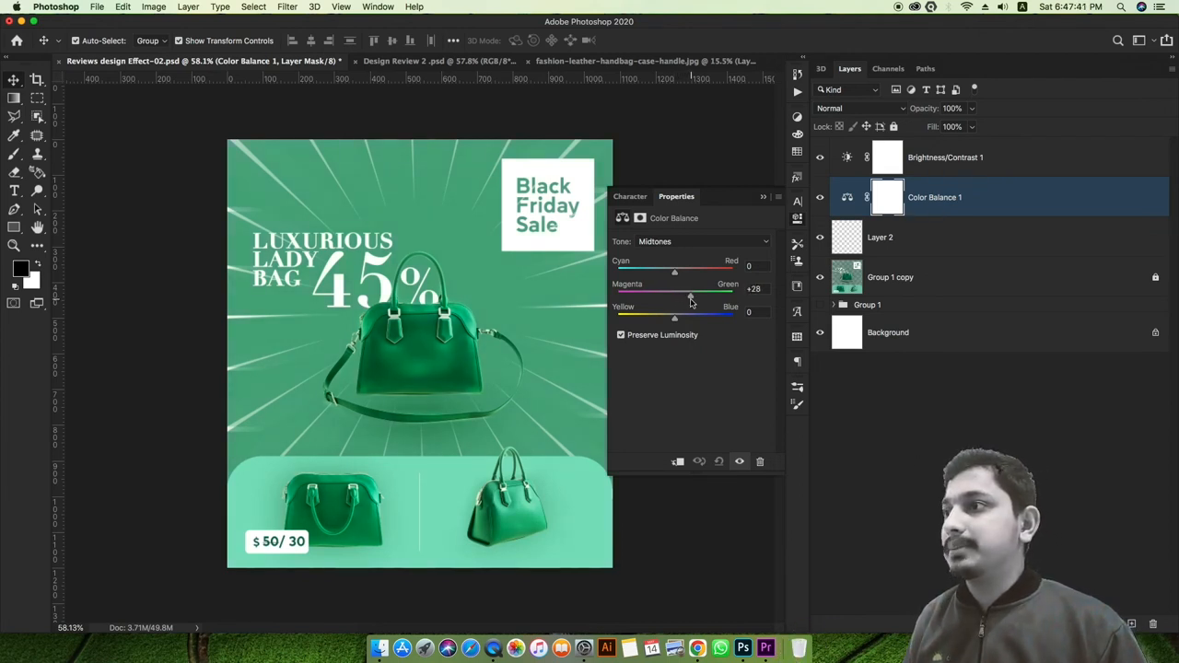
drag(689, 295, 674, 296)
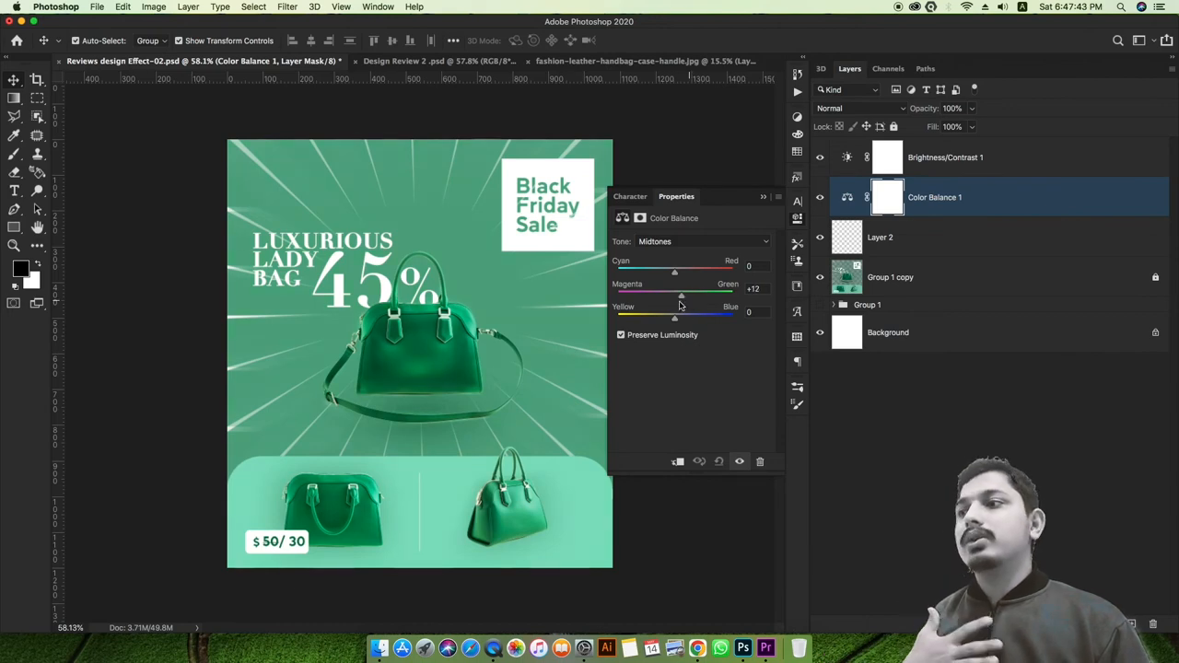
drag(682, 295, 659, 295)
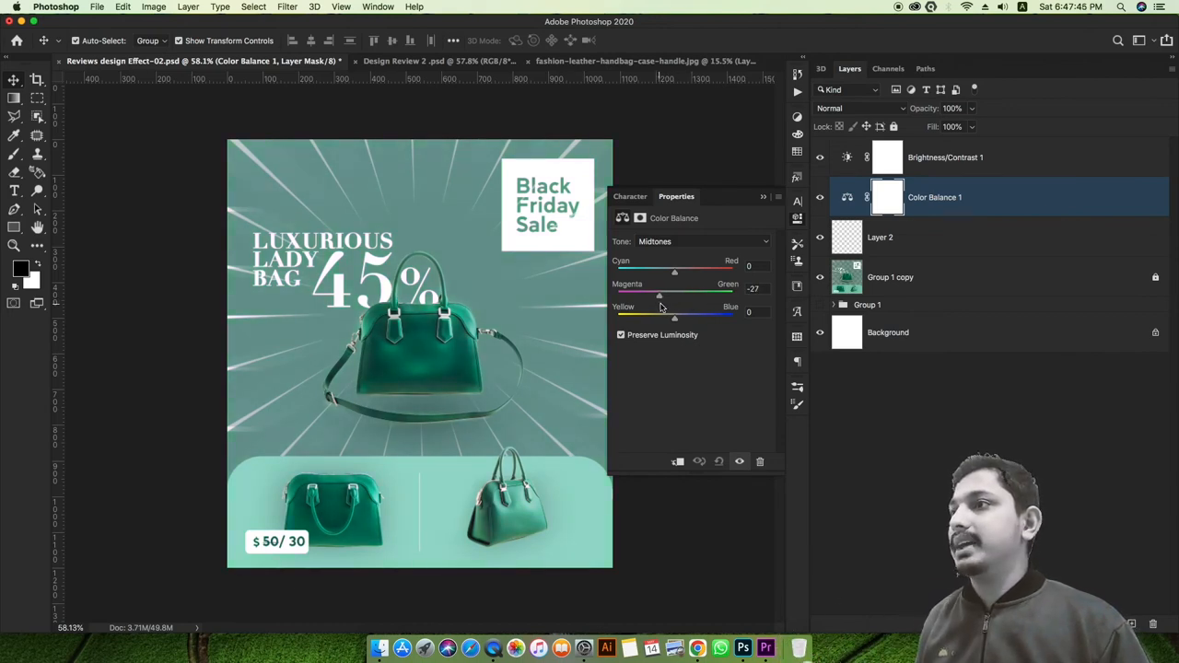
drag(658, 294, 668, 295)
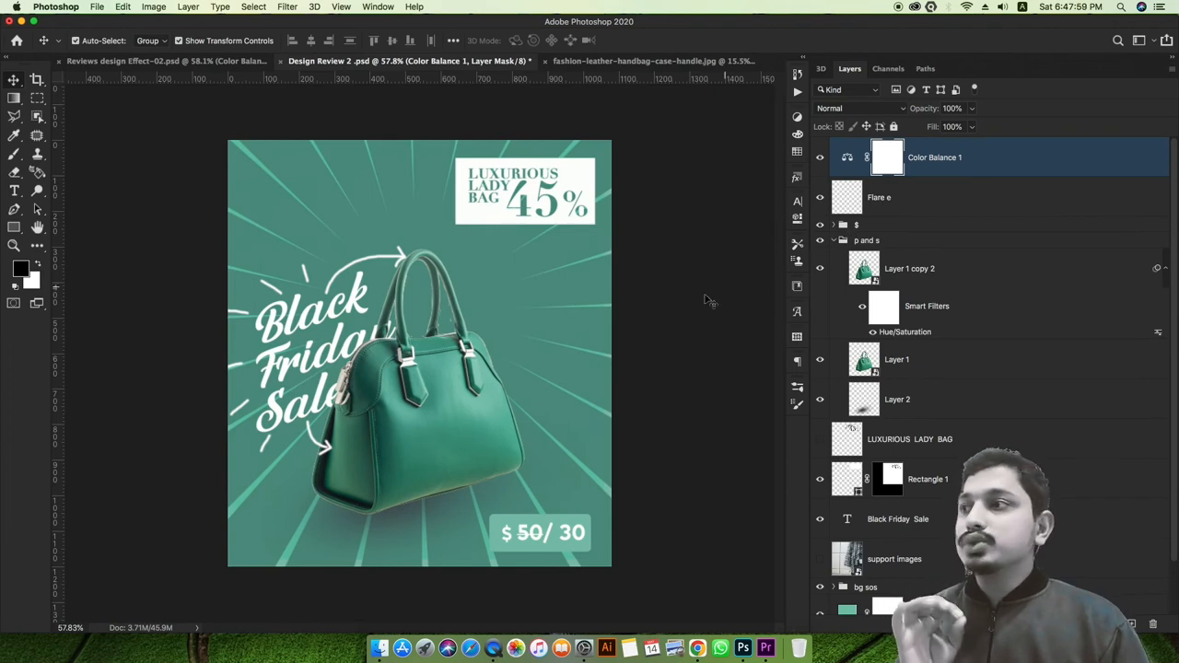
mouse_move(724, 353)
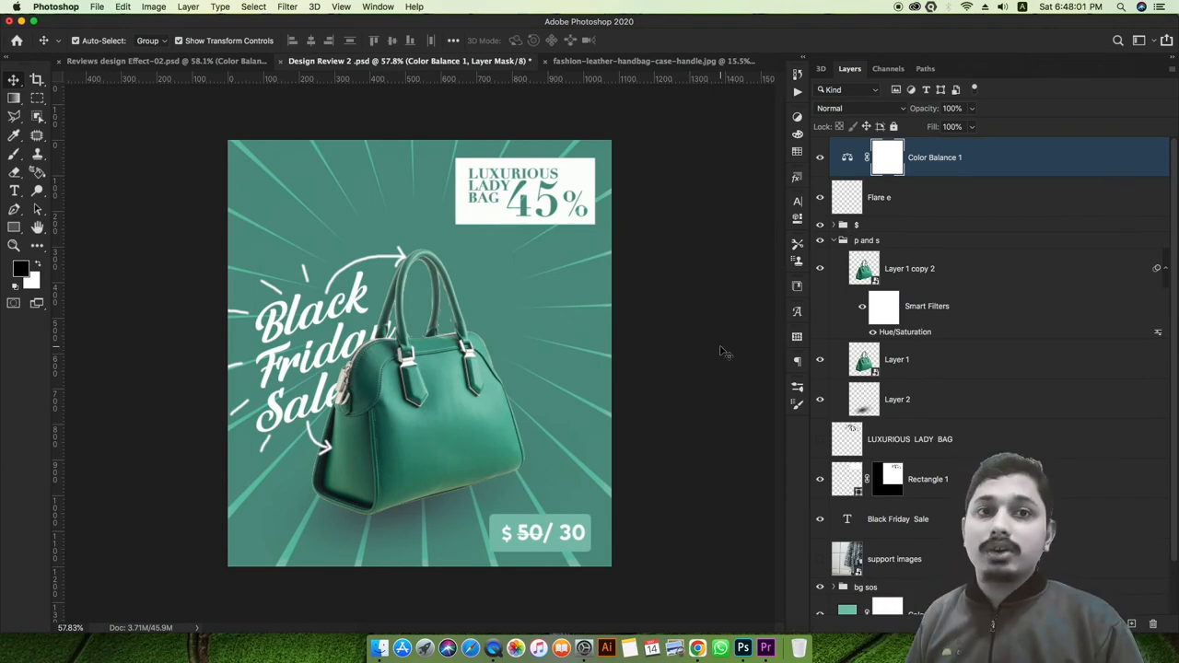